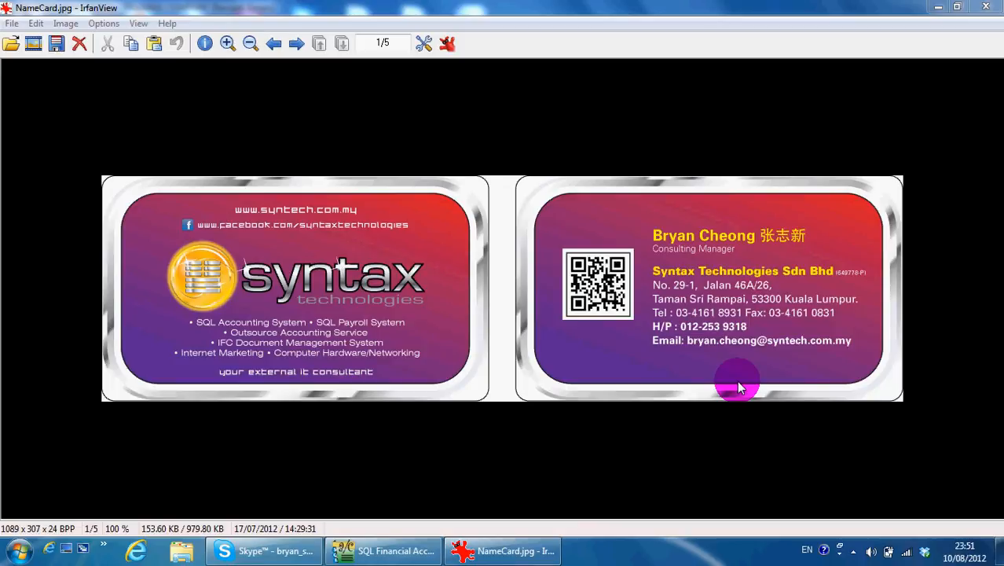
{"action": "mouse_move", "coordinate": [430, 540]}
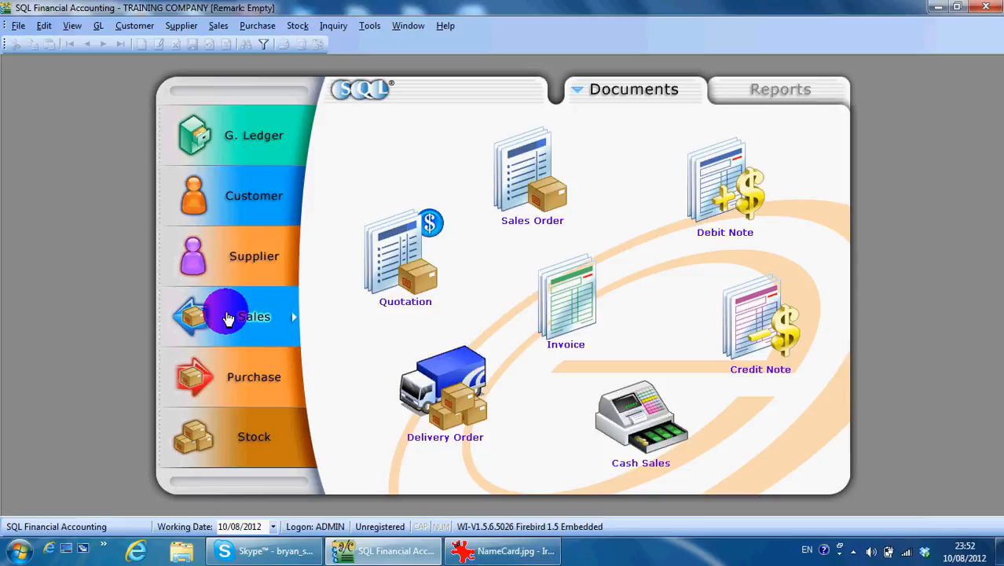
{"action": "mouse_move", "coordinate": [485, 225]}
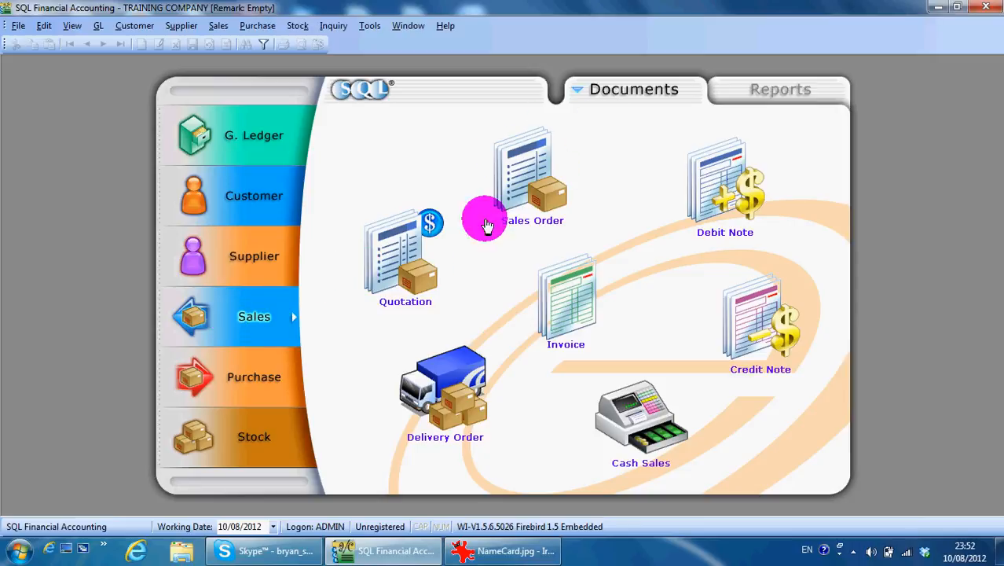
{"action": "mouse_move", "coordinate": [516, 326]}
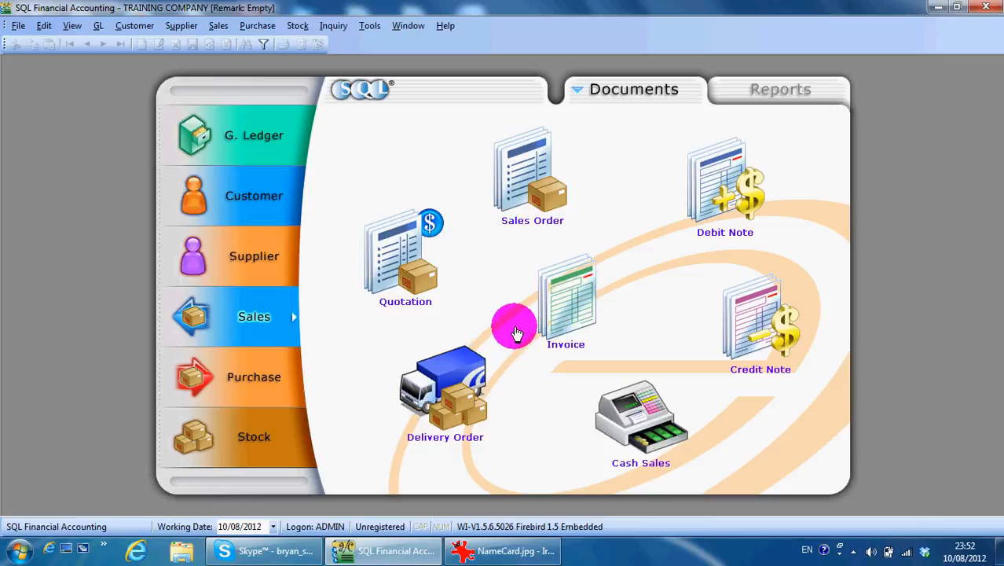
{"action": "mouse_move", "coordinate": [427, 262]}
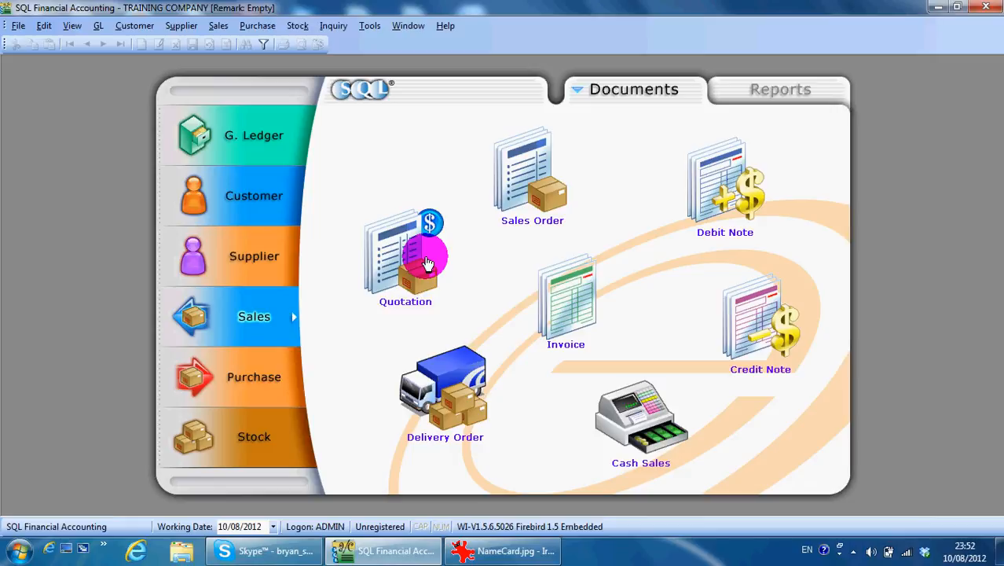
{"action": "mouse_move", "coordinate": [528, 200]}
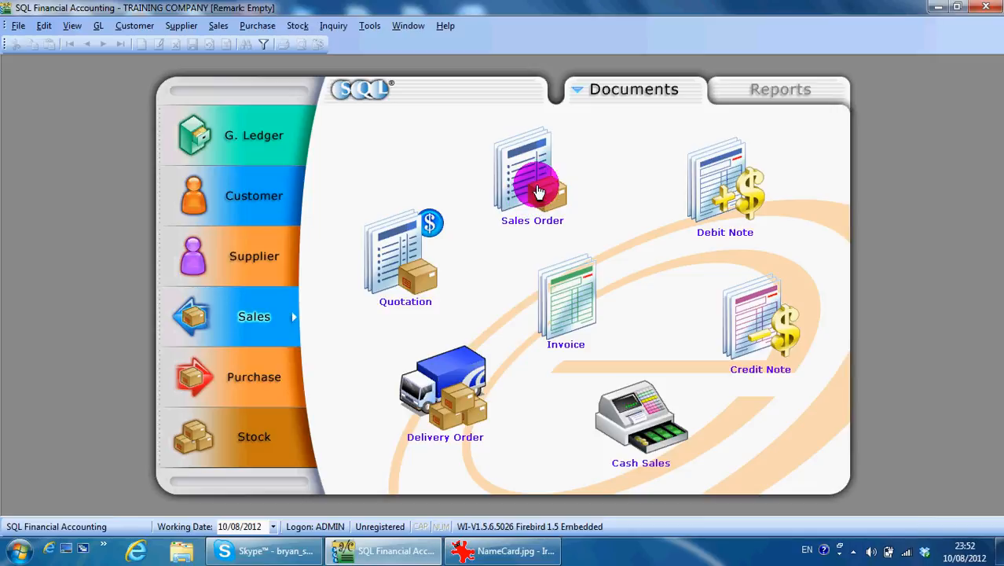
{"action": "mouse_move", "coordinate": [494, 254]}
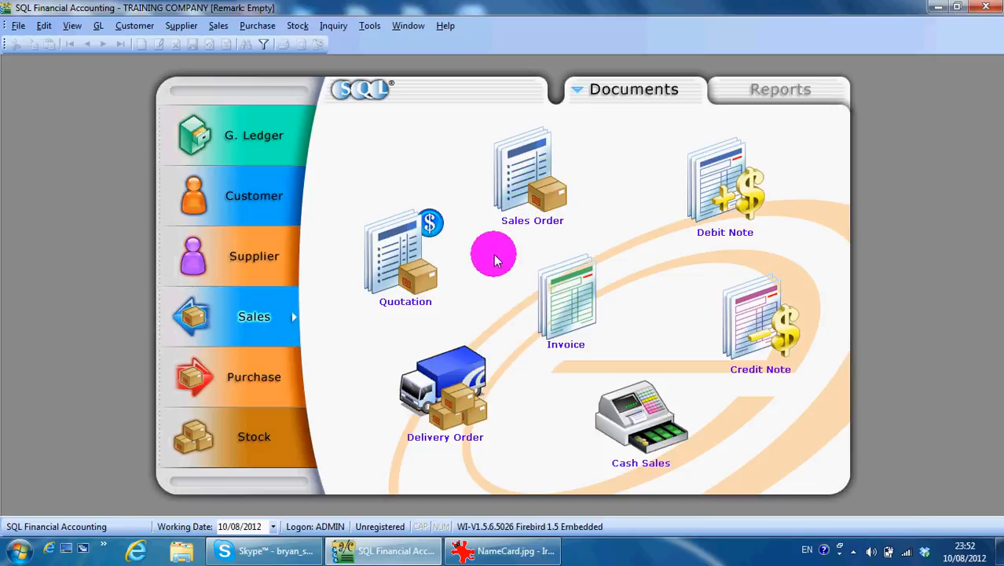
{"action": "mouse_move", "coordinate": [442, 396]}
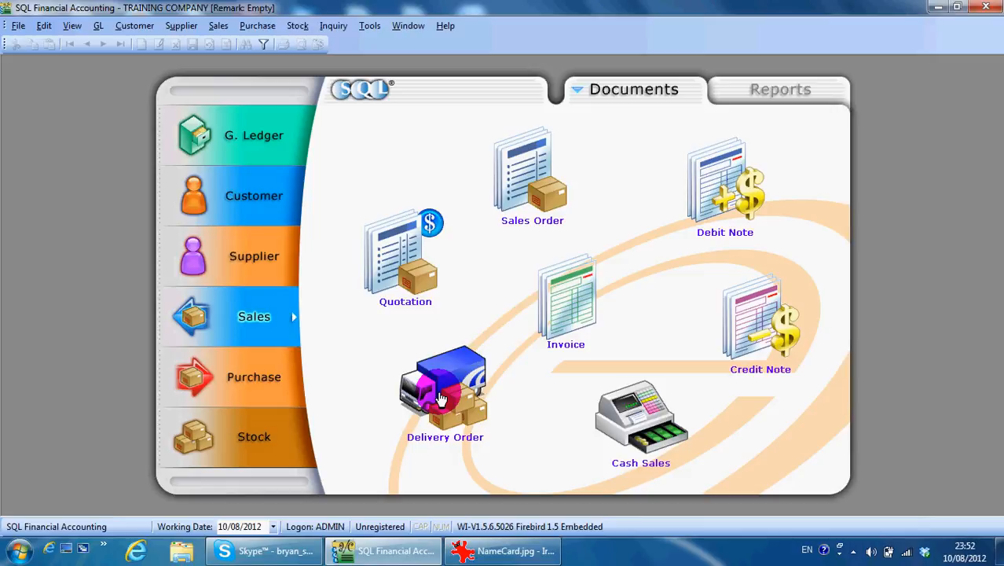
{"action": "mouse_move", "coordinate": [556, 307]}
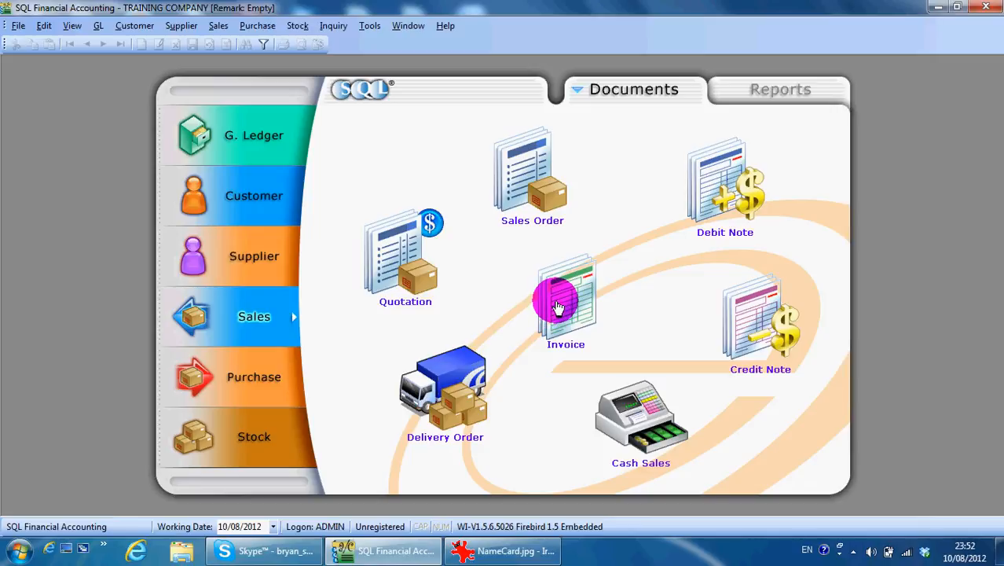
{"action": "mouse_move", "coordinate": [619, 409]}
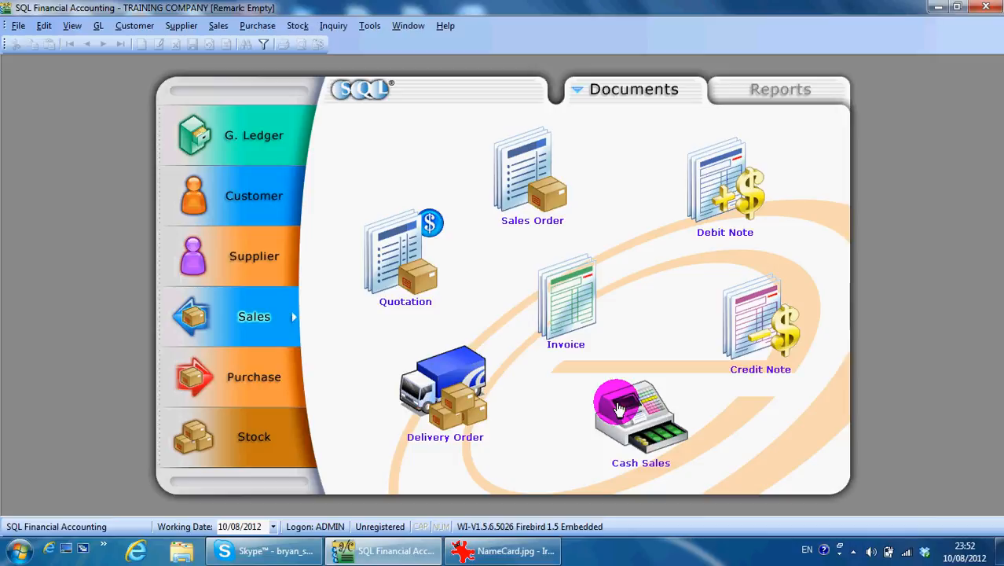
{"action": "mouse_move", "coordinate": [751, 334]}
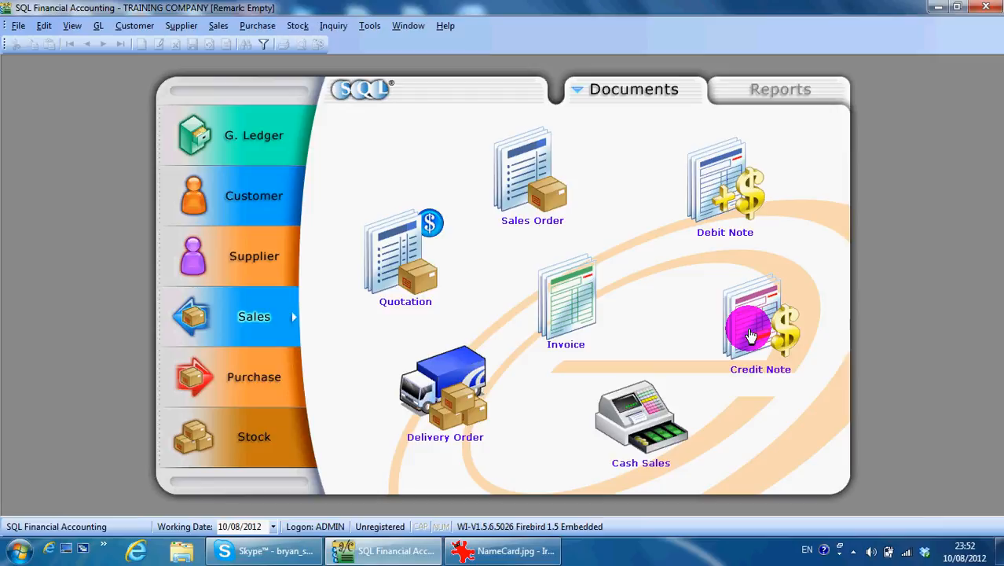
{"action": "mouse_move", "coordinate": [758, 188]}
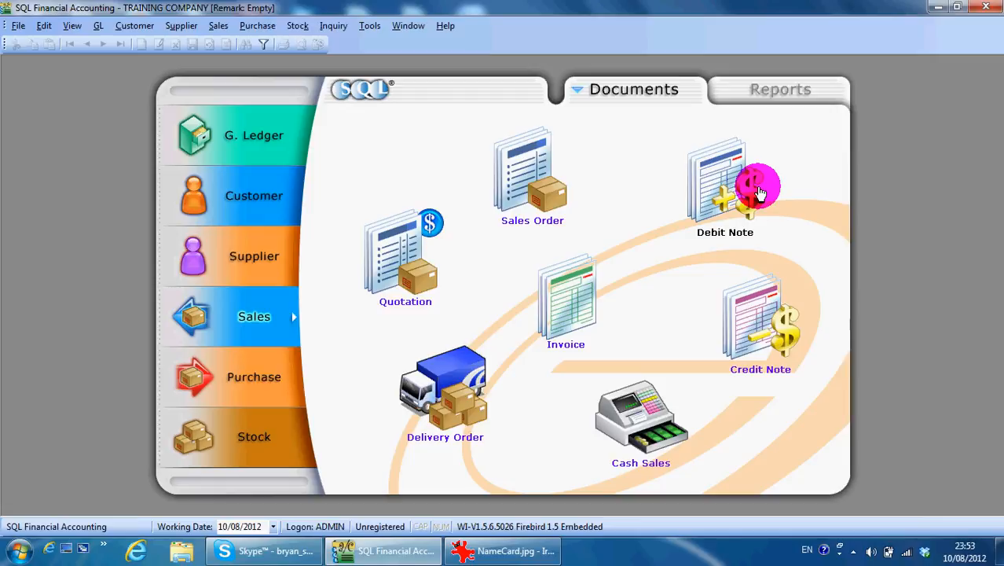
{"action": "mouse_move", "coordinate": [620, 252]}
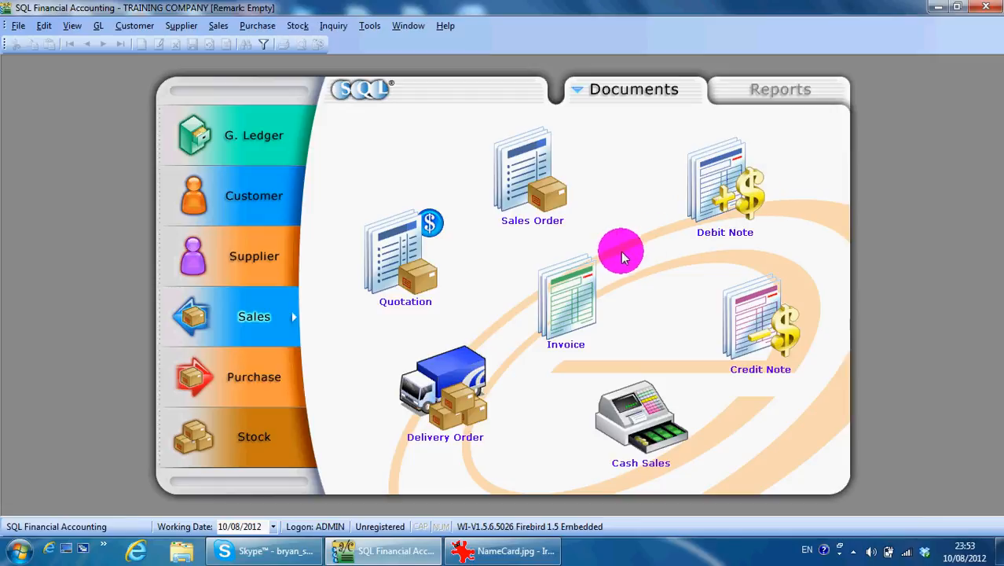
{"action": "mouse_move", "coordinate": [423, 271]}
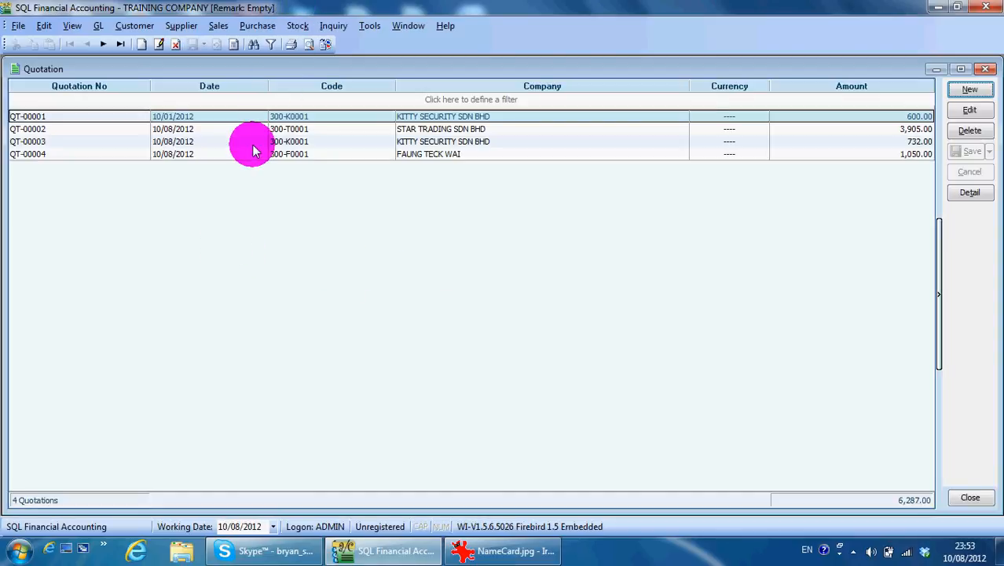
{"action": "mouse_move", "coordinate": [86, 359]}
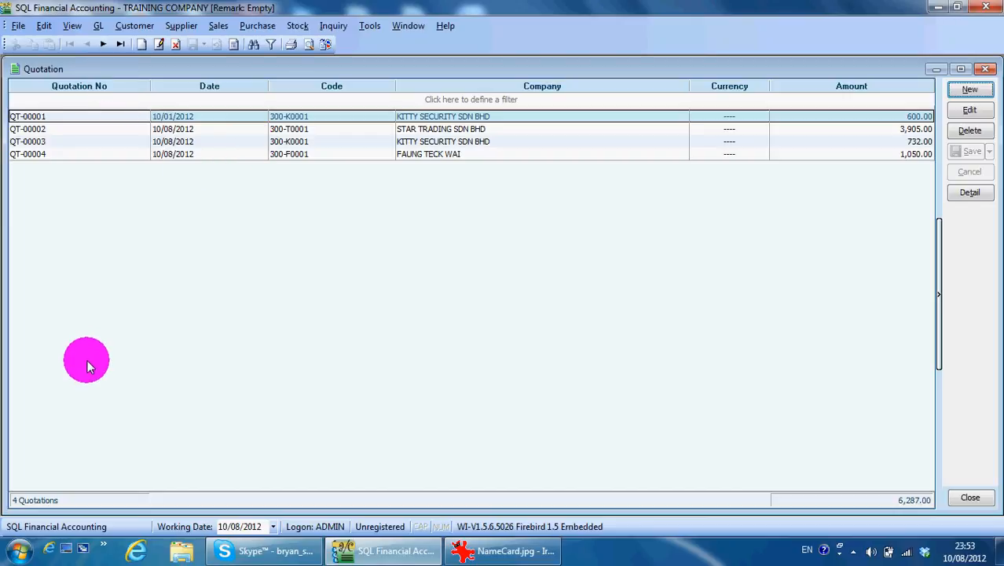
{"action": "mouse_move", "coordinate": [87, 262]}
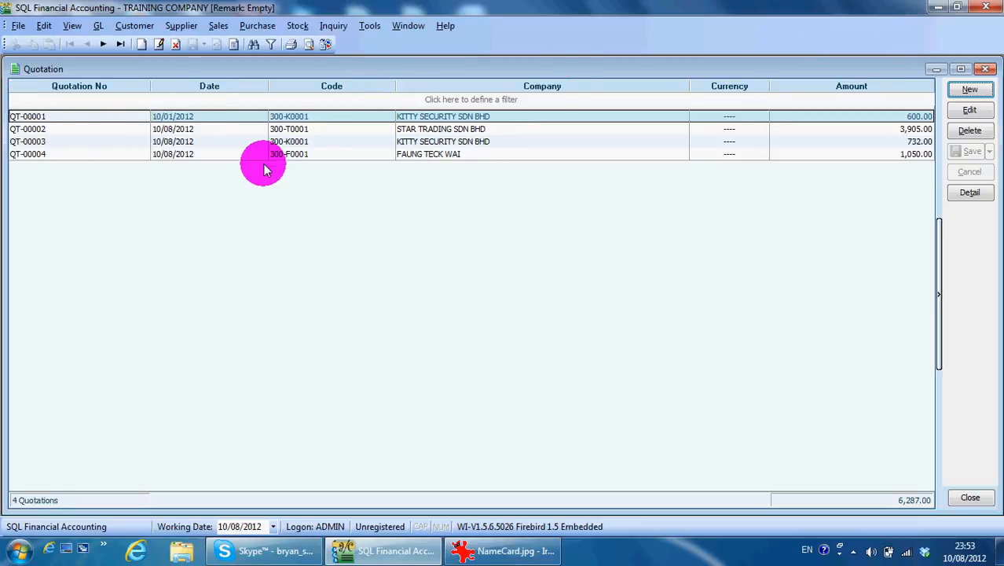
{"action": "mouse_move", "coordinate": [187, 154]}
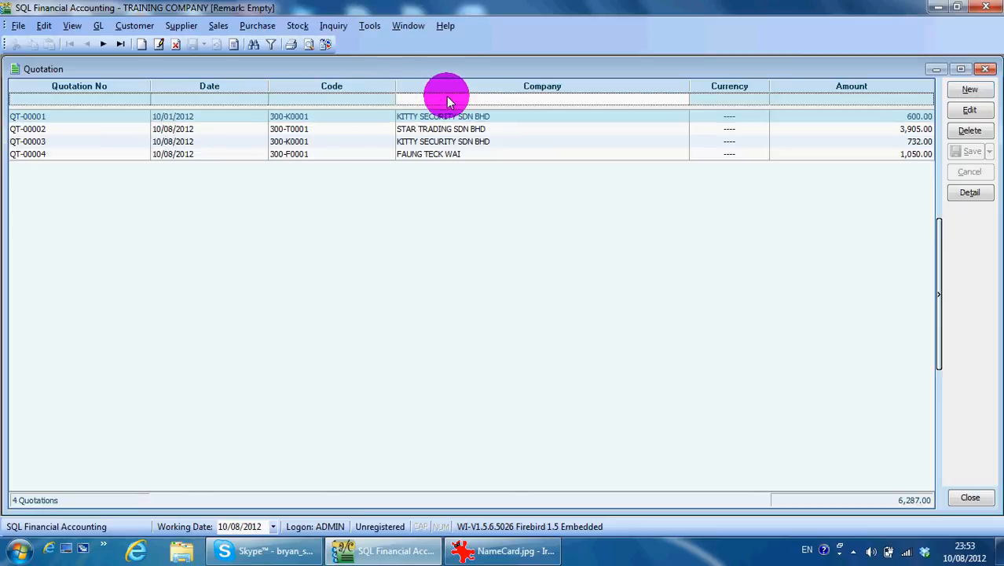
- Filter the Company column by 'ki', leaving two Kitty Security quotations totalling 1,332.00
{"action": "type", "text": "k"}
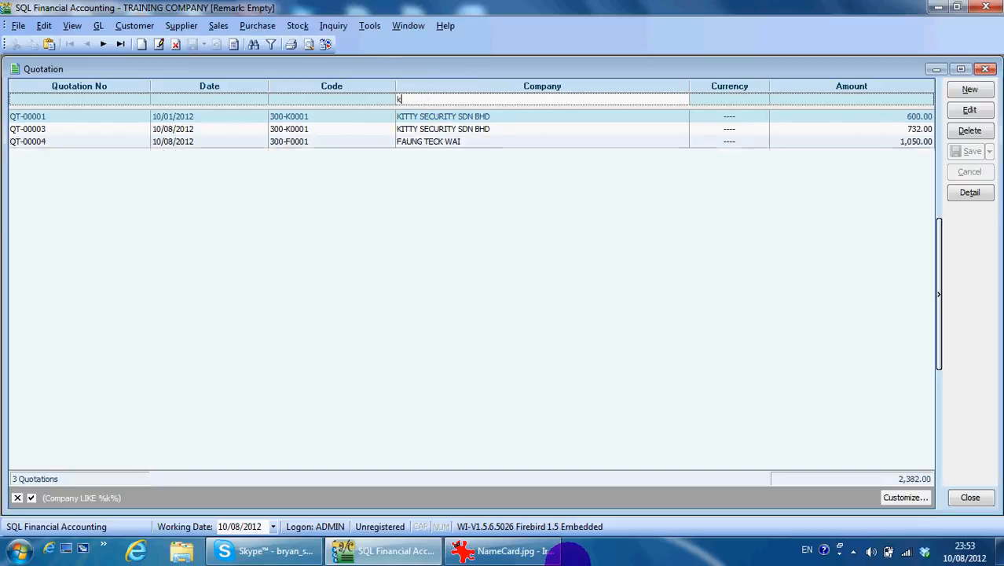
{"action": "type", "text": "k"}
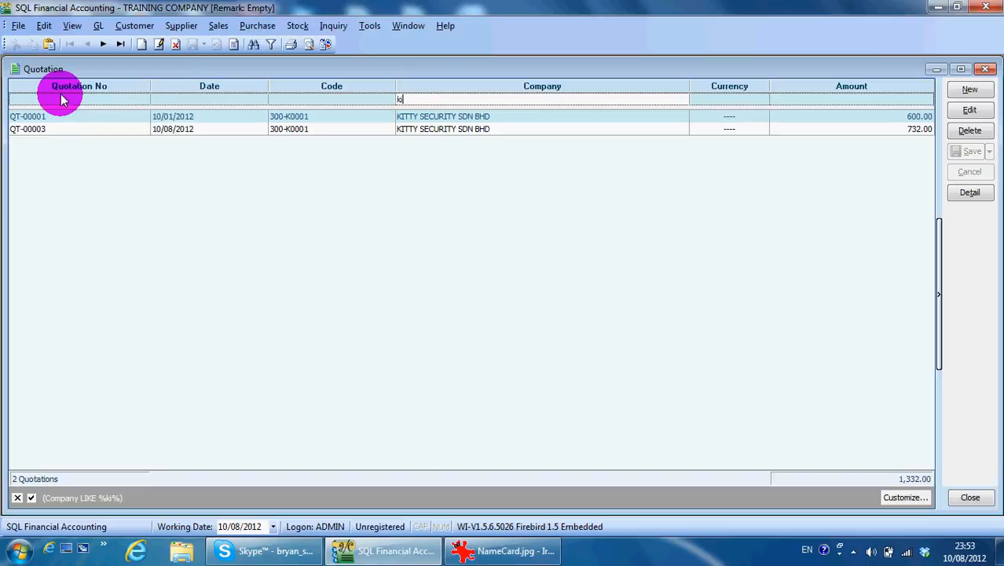
{"action": "mouse_move", "coordinate": [149, 79]}
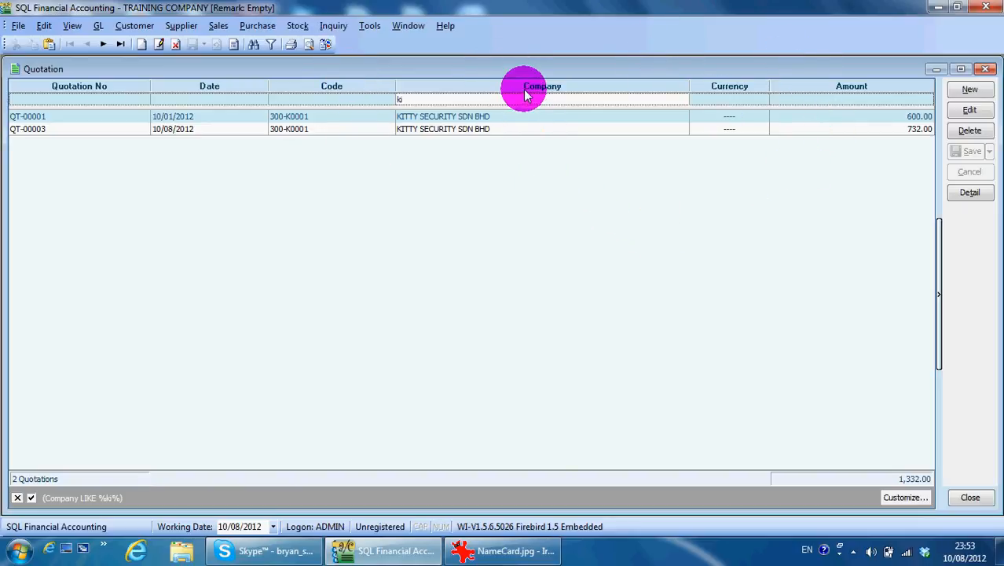
- Add Phone and further fields such as Attention and Fax as quotation list columns via Field Chooser
{"action": "right_click", "coordinate": [542, 85]}
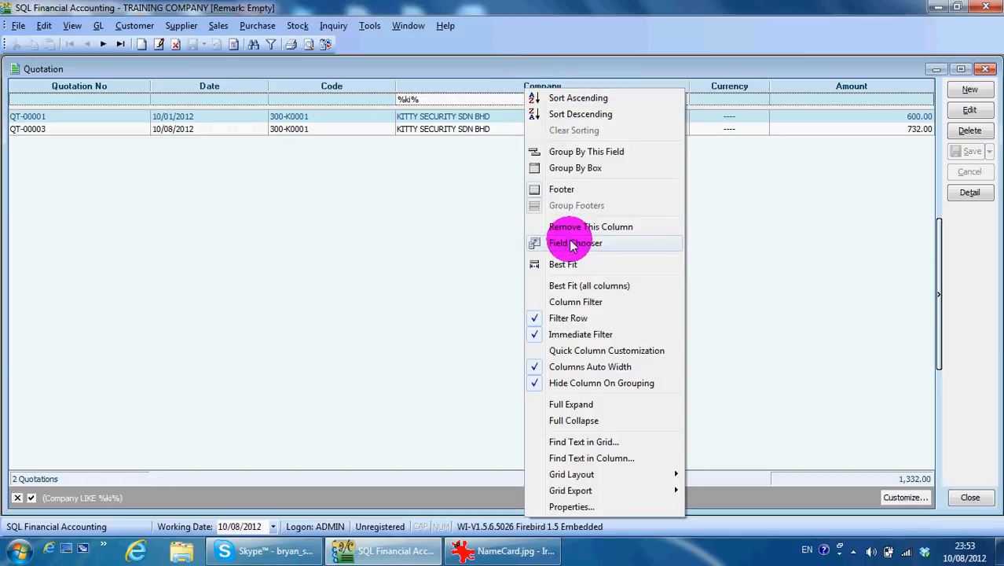
{"action": "left_click", "coordinate": [576, 243]}
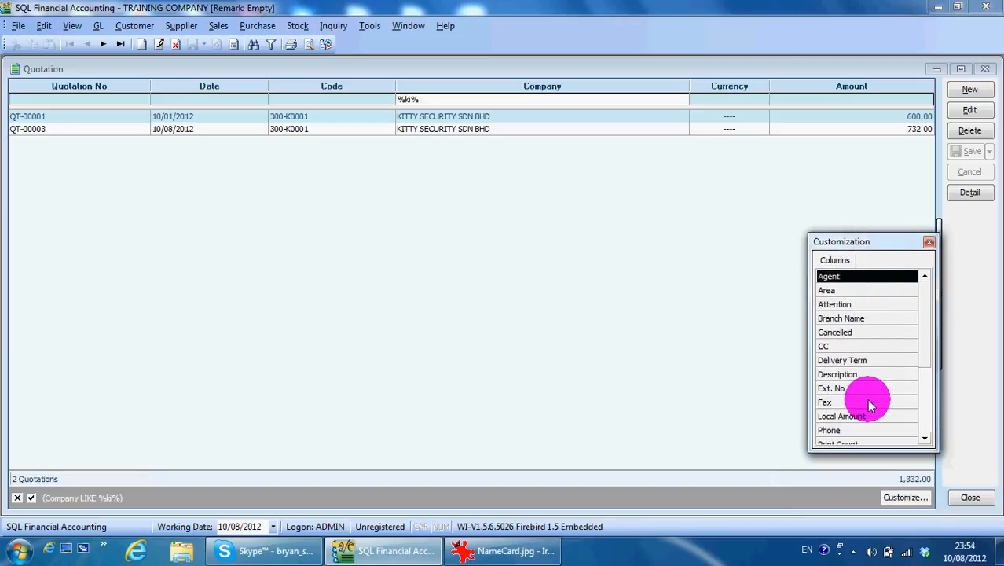
{"action": "left_click", "coordinate": [829, 430]}
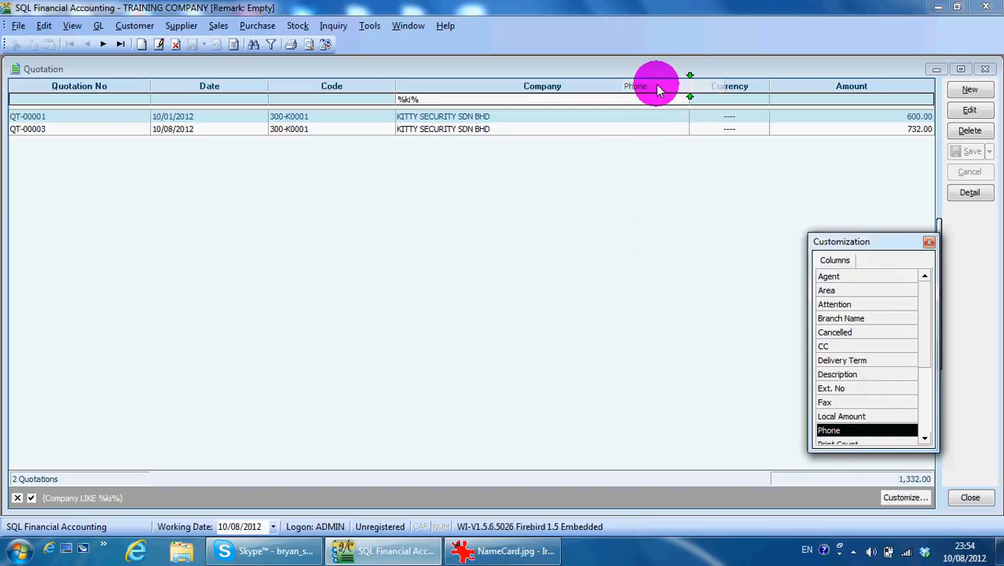
{"action": "left_click_drag", "start_coordinate": [637, 86], "coordinate": [400, 93]}
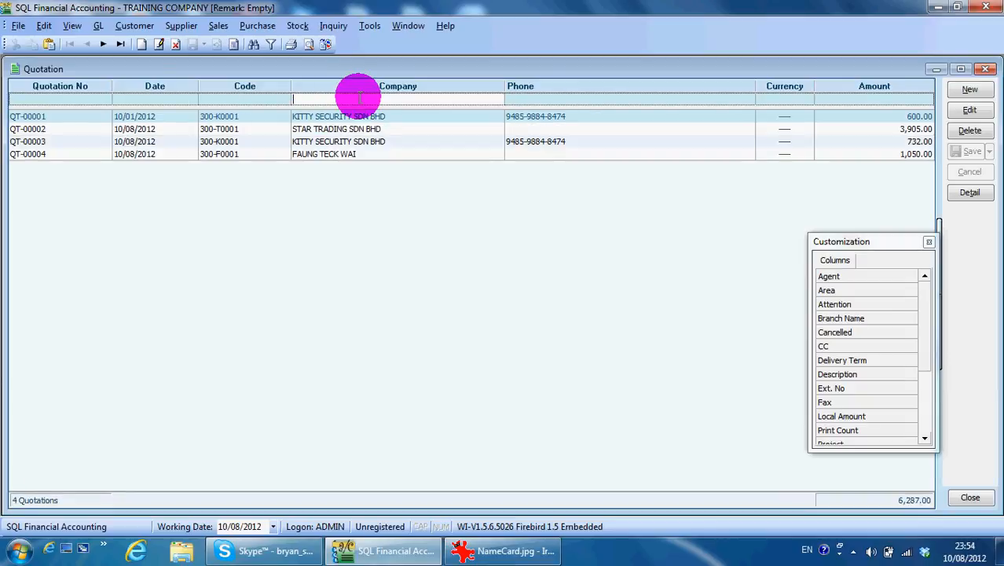
{"action": "mouse_move", "coordinate": [847, 374]}
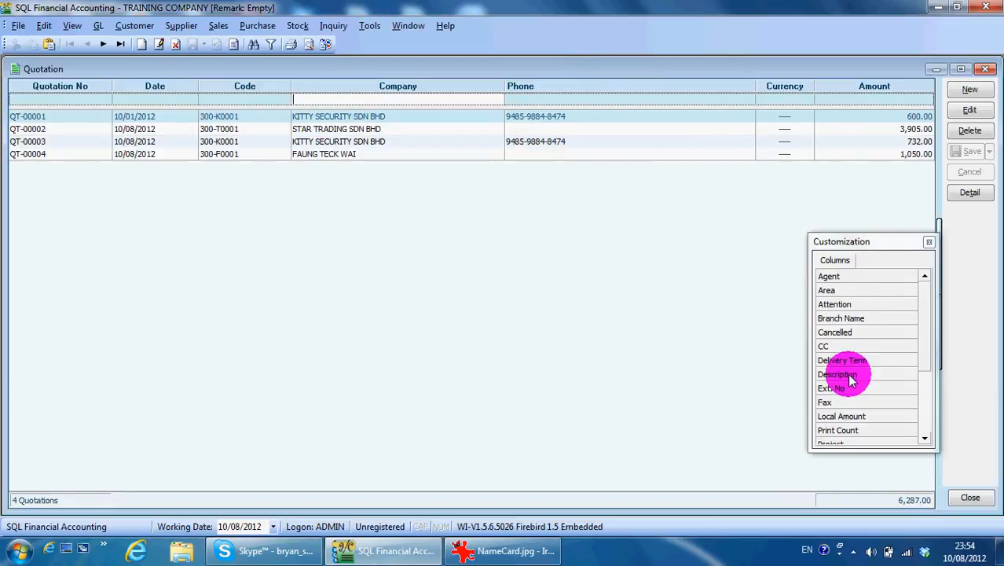
{"action": "left_click", "coordinate": [825, 401]}
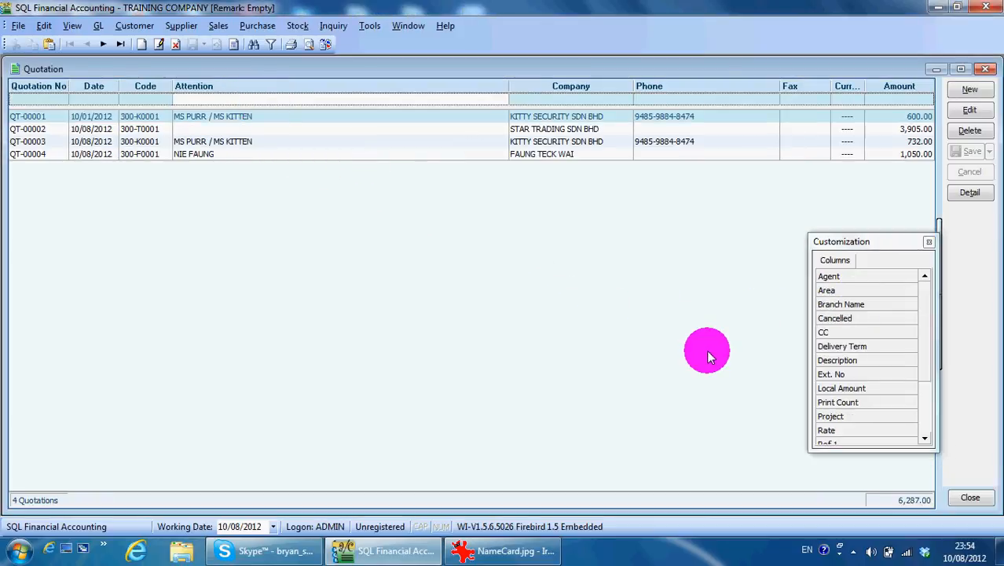
- Filter Attention by 'fa' to show only QT-00004 and close the Customization panel
{"action": "type", "text": "fa%"}
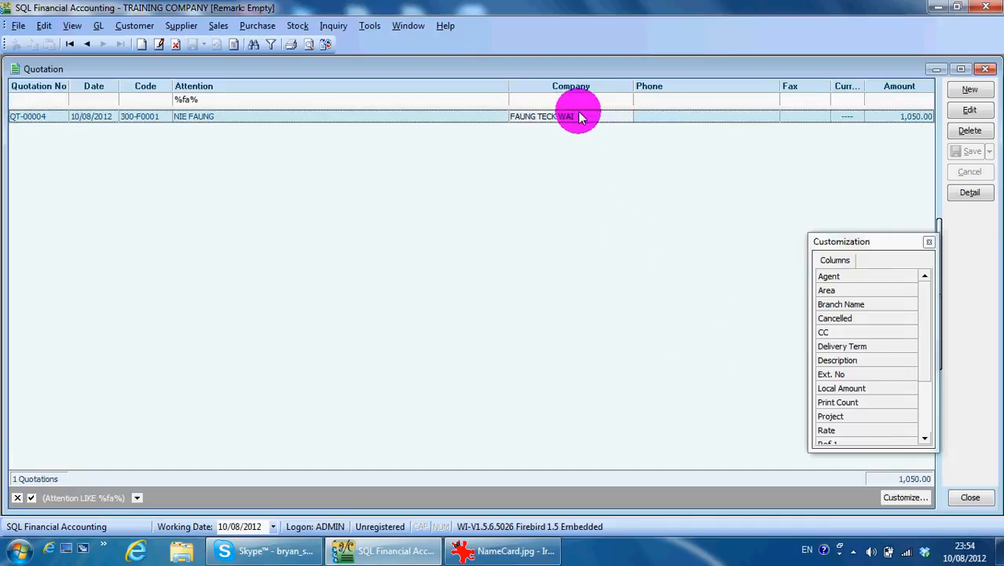
{"action": "mouse_move", "coordinate": [735, 126]}
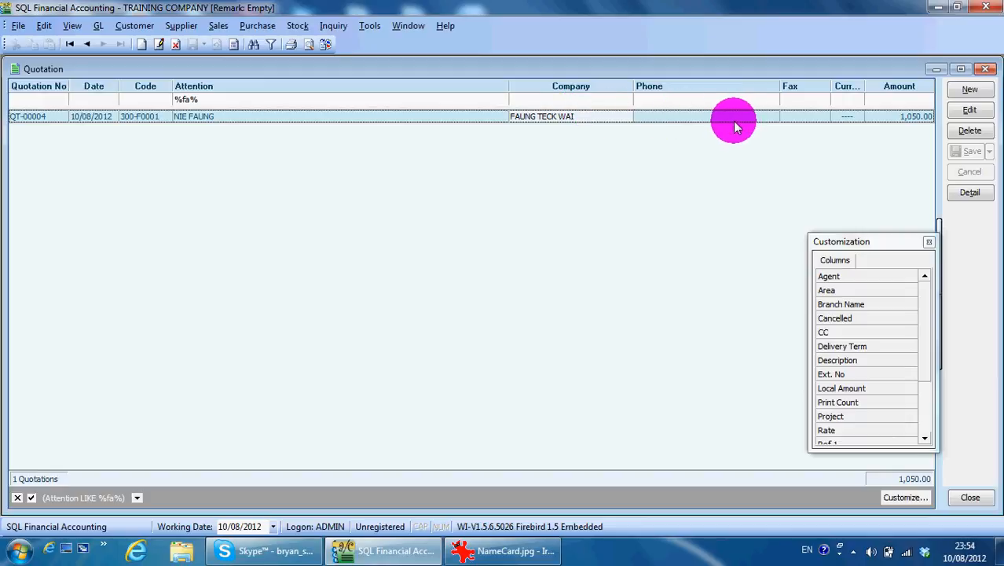
{"action": "mouse_move", "coordinate": [841, 161]}
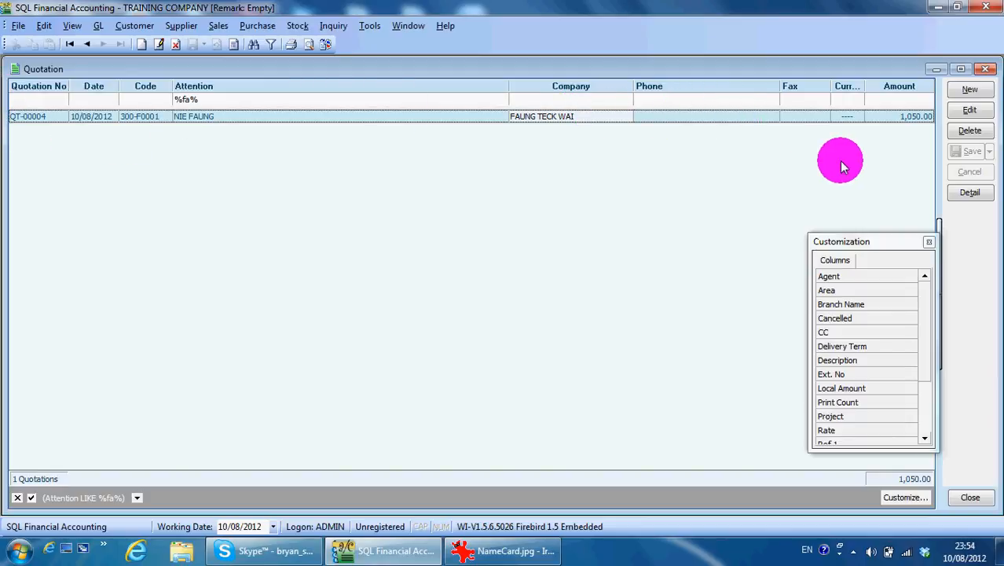
{"action": "left_click", "coordinate": [929, 241]}
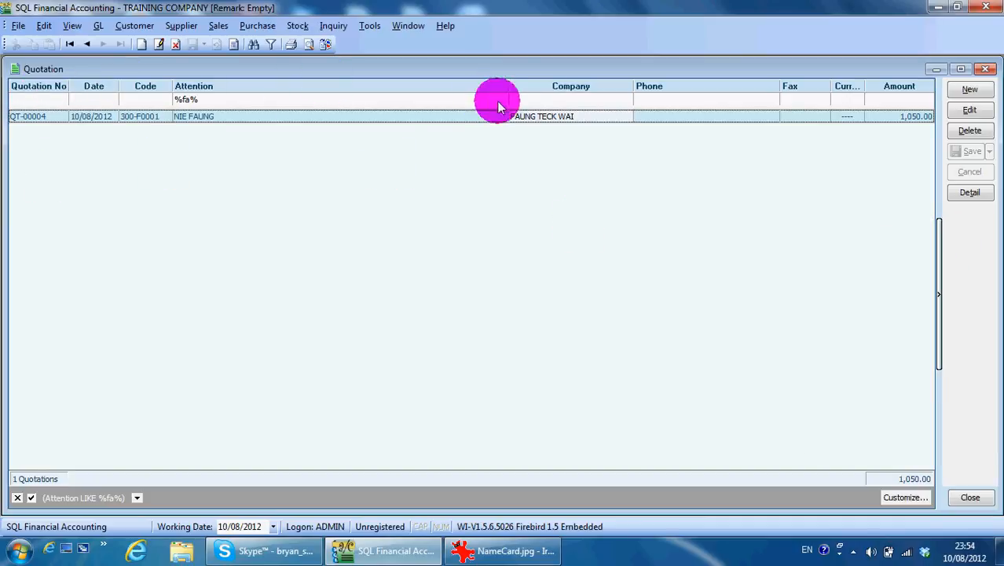
{"action": "mouse_move", "coordinate": [396, 94]}
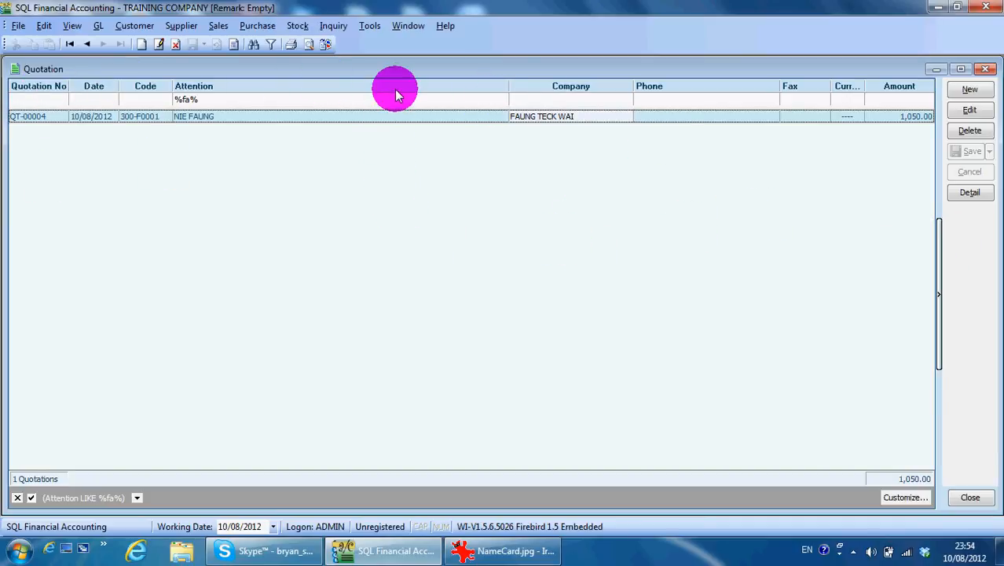
- Clear the Attention filter and start Grid Export to Excel from the header menu
{"action": "right_click", "coordinate": [395, 86]}
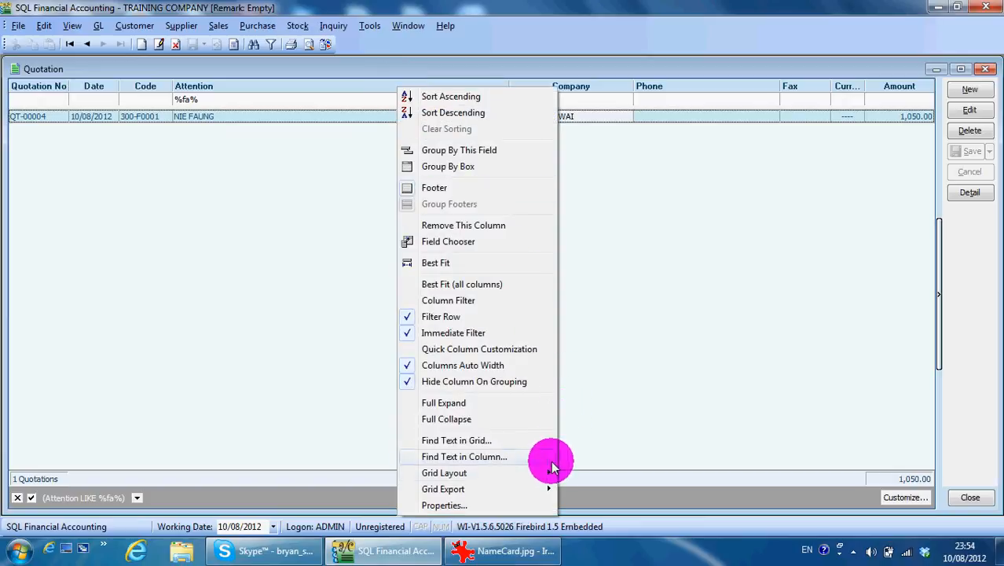
{"action": "mouse_move", "coordinate": [443, 489]}
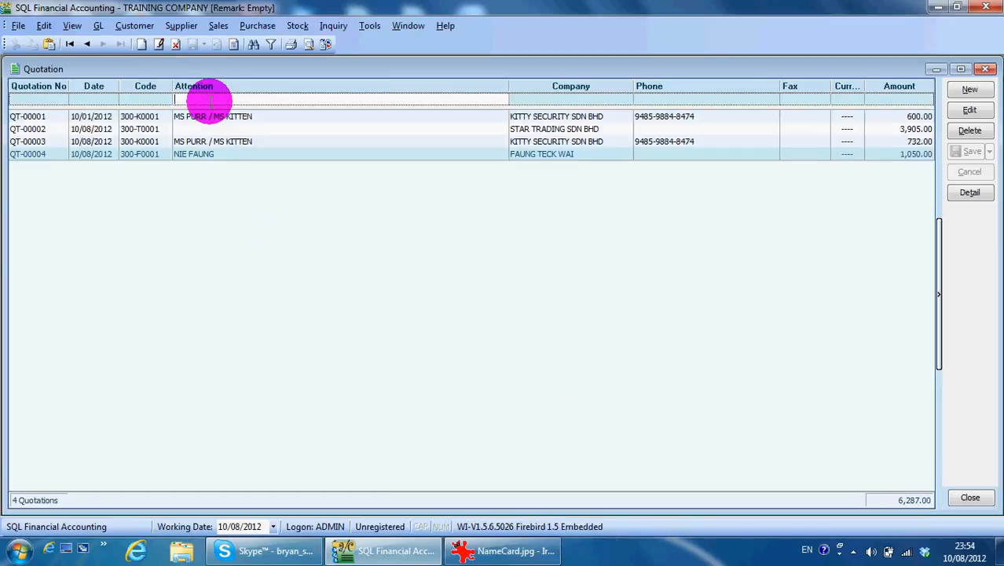
{"action": "right_click", "coordinate": [194, 86]}
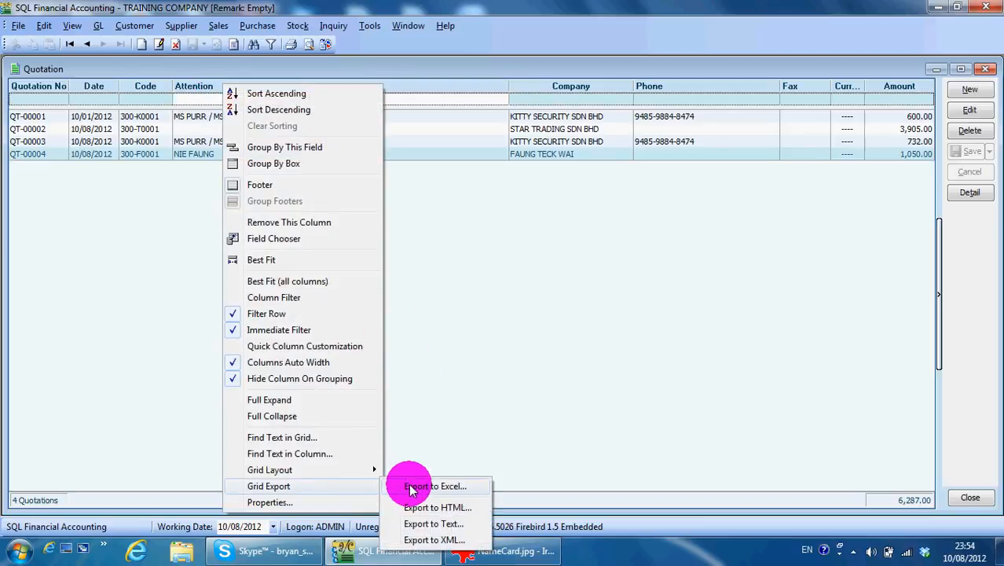
{"action": "left_click", "coordinate": [434, 486]}
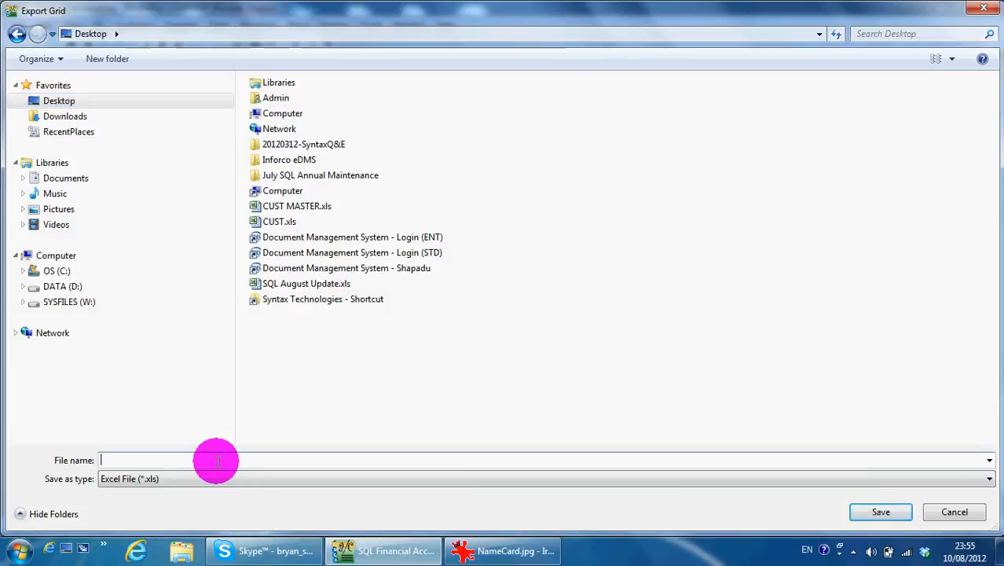
- Save the exported grid as 'Customer Master' on the Desktop
{"action": "type", "text": "Customer M"}
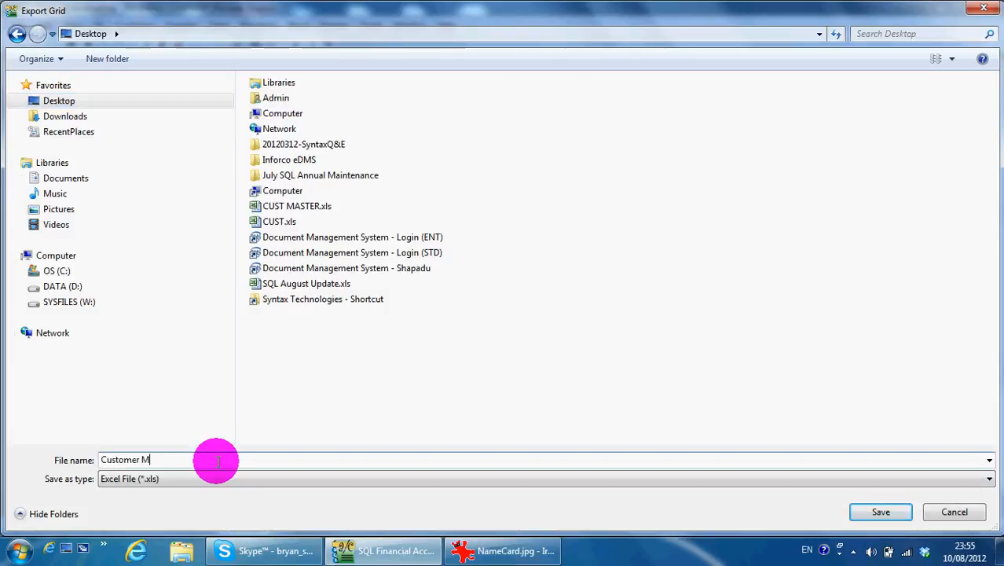
{"action": "left_click", "coordinate": [989, 478]}
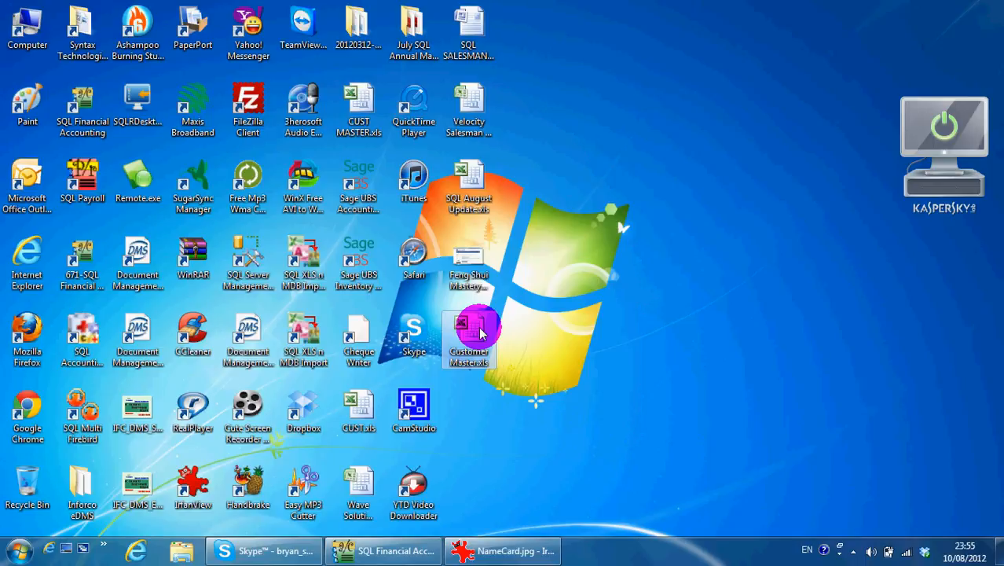
- Open Customer Master.xls in Excel, showing four quotations totalling 6,287
{"action": "double_click", "coordinate": [469, 339]}
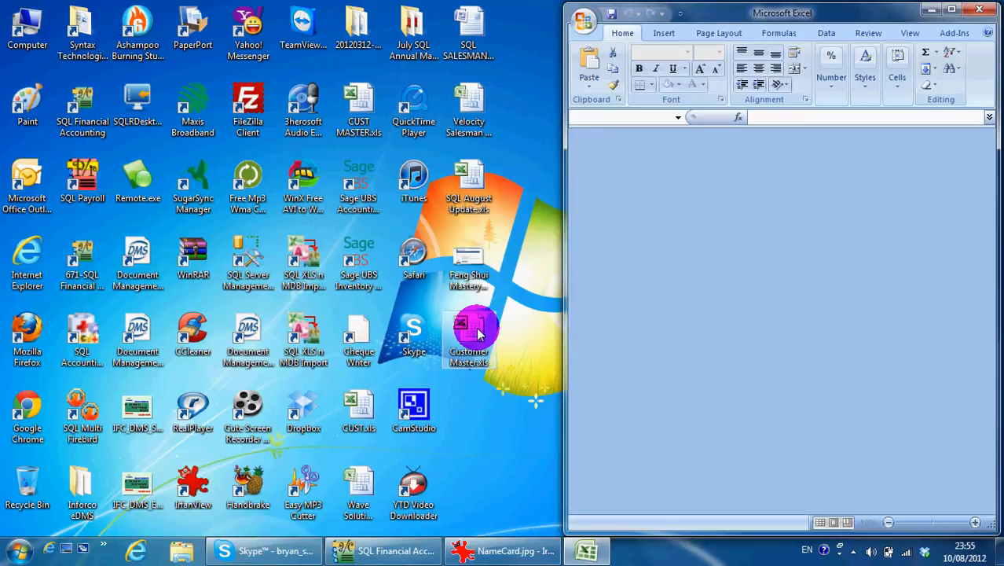
{"action": "double_click", "coordinate": [468, 334]}
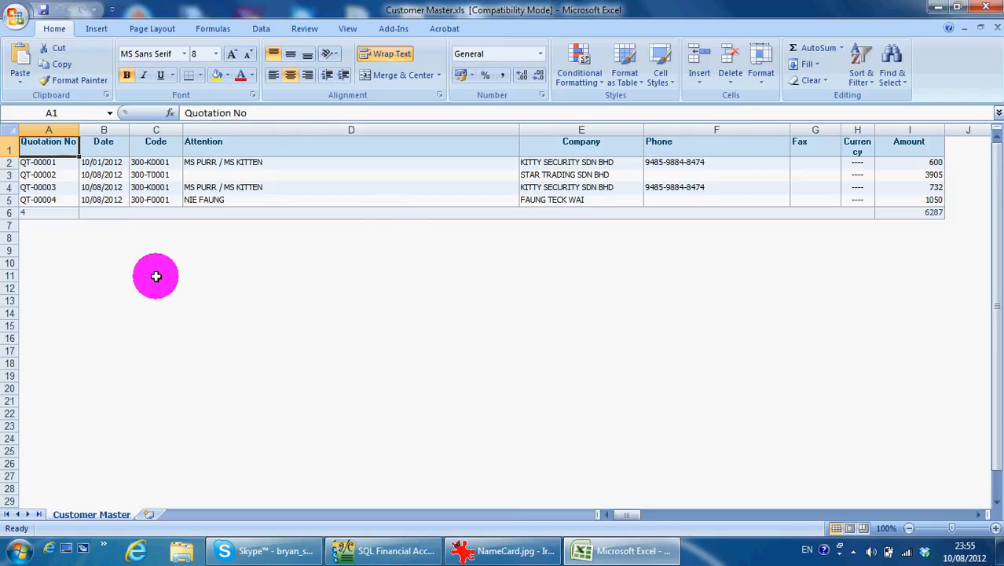
{"action": "mouse_move", "coordinate": [818, 286]}
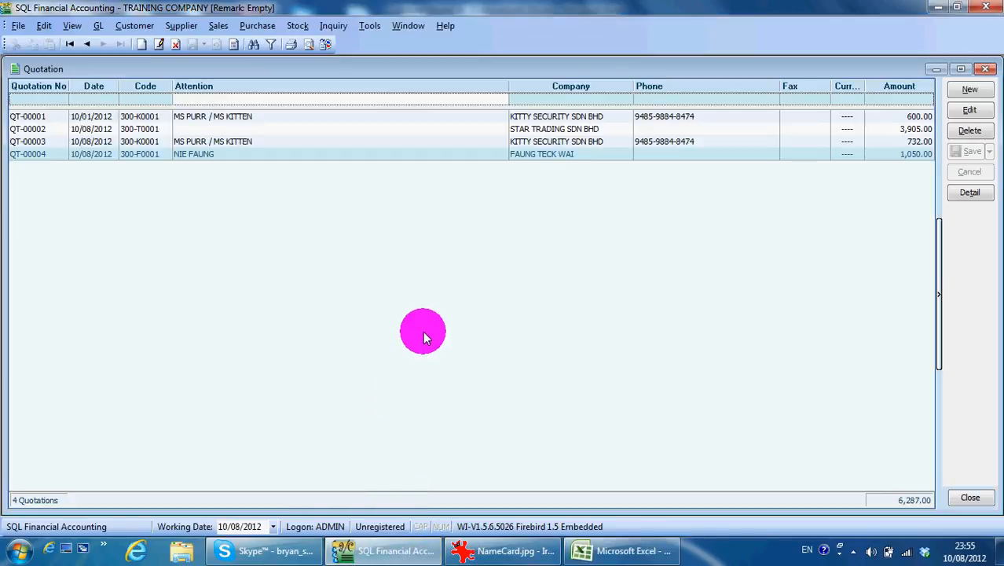
{"action": "mouse_move", "coordinate": [182, 300]}
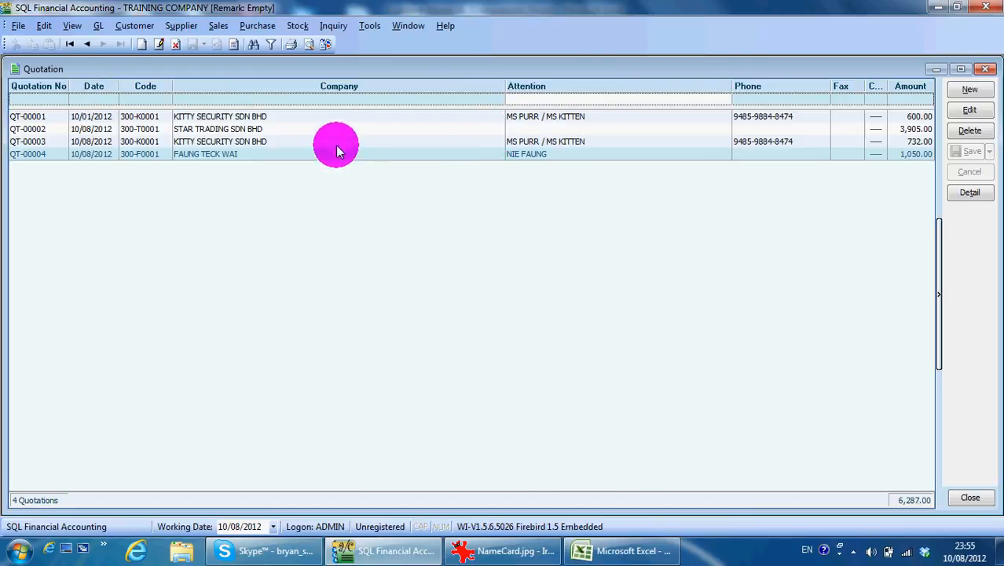
- Save the Company-before-Attention column arrangement as the default grid layout 'Default'
{"action": "right_click", "coordinate": [338, 86]}
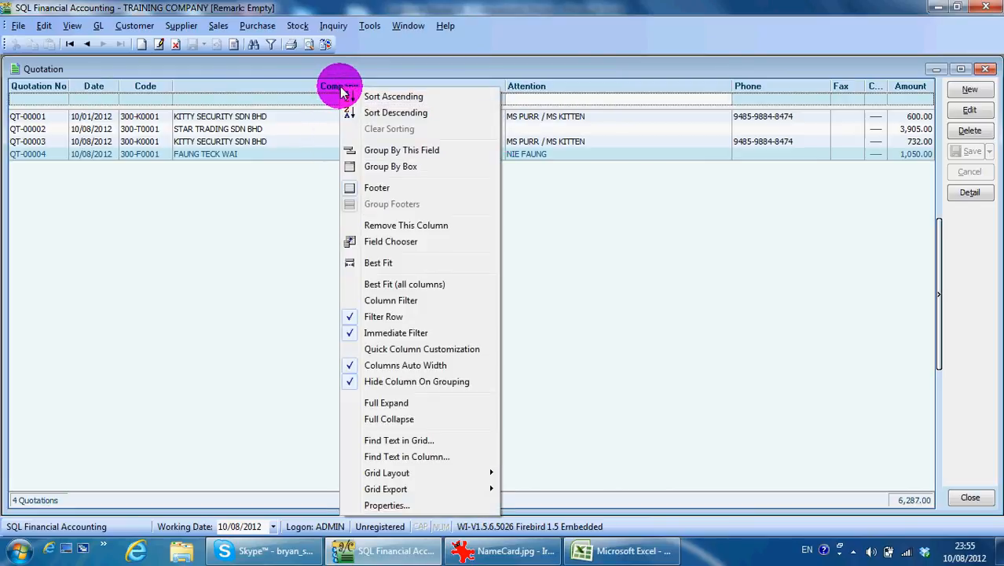
{"action": "mouse_move", "coordinate": [386, 489]}
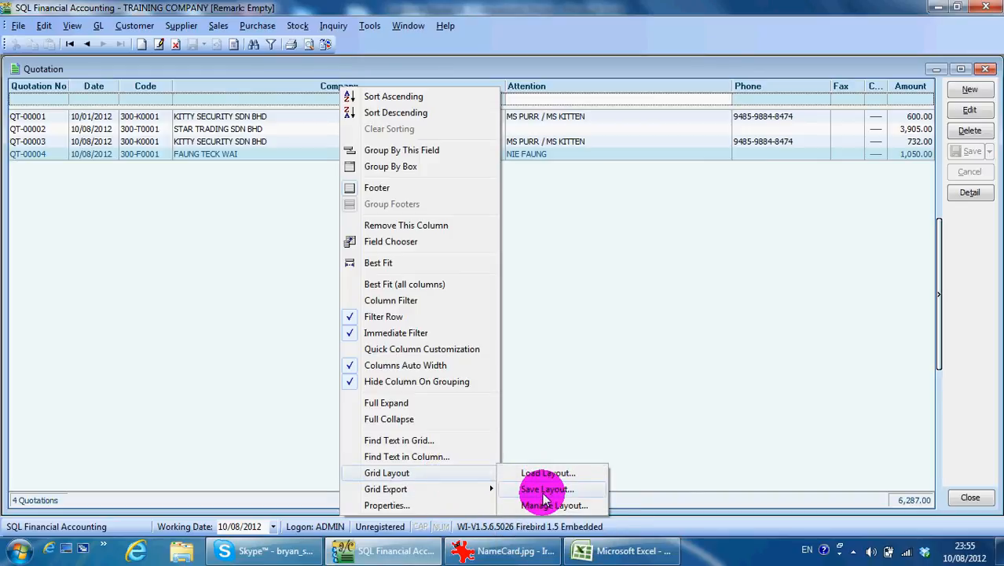
{"action": "left_click", "coordinate": [546, 489]}
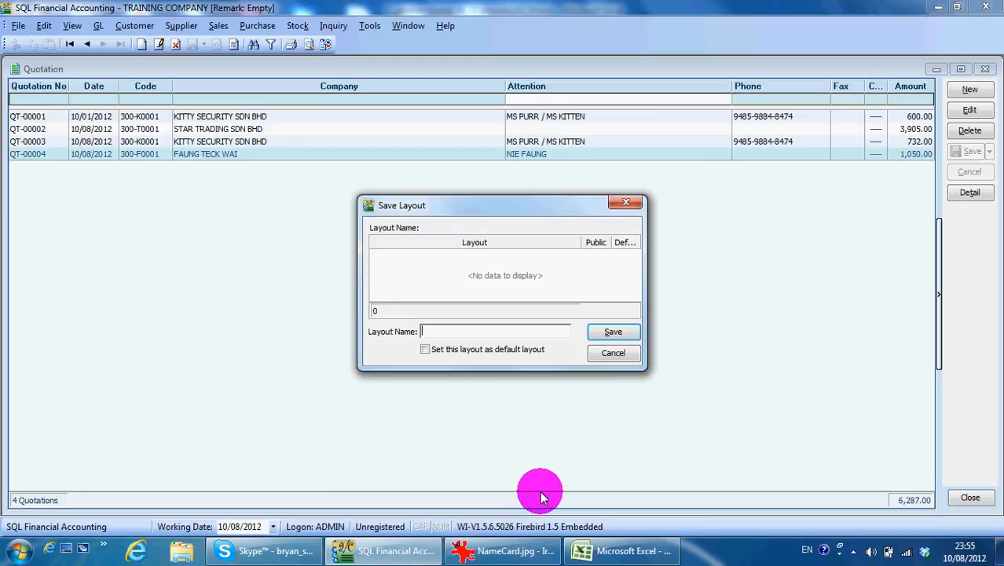
{"action": "type", "text": "Default"}
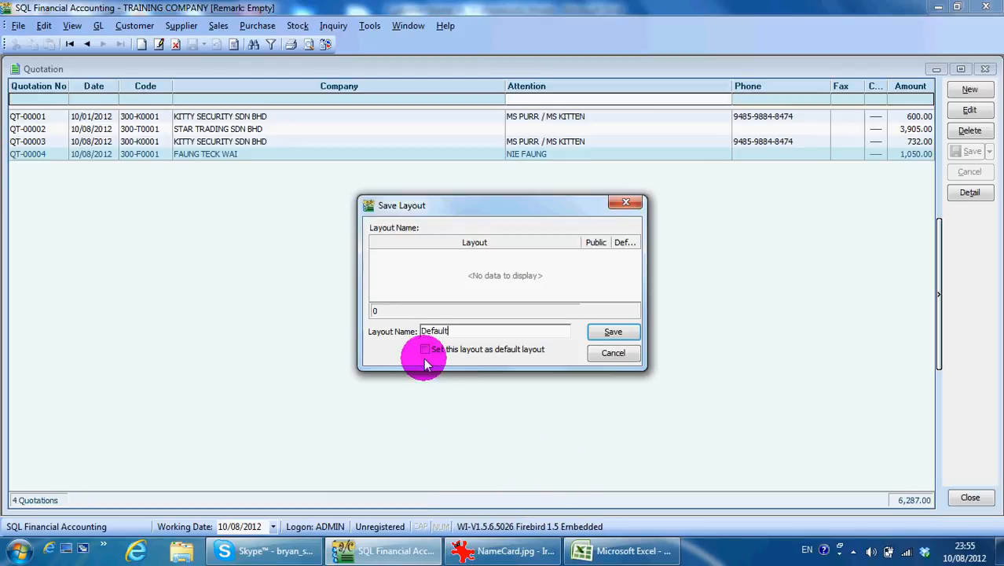
{"action": "left_click", "coordinate": [426, 348]}
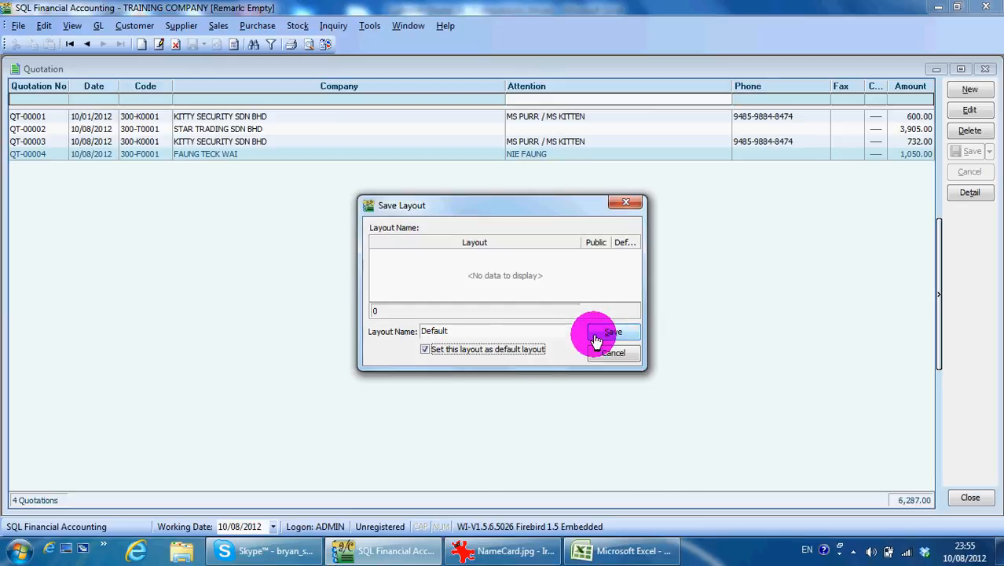
{"action": "left_click", "coordinate": [613, 332]}
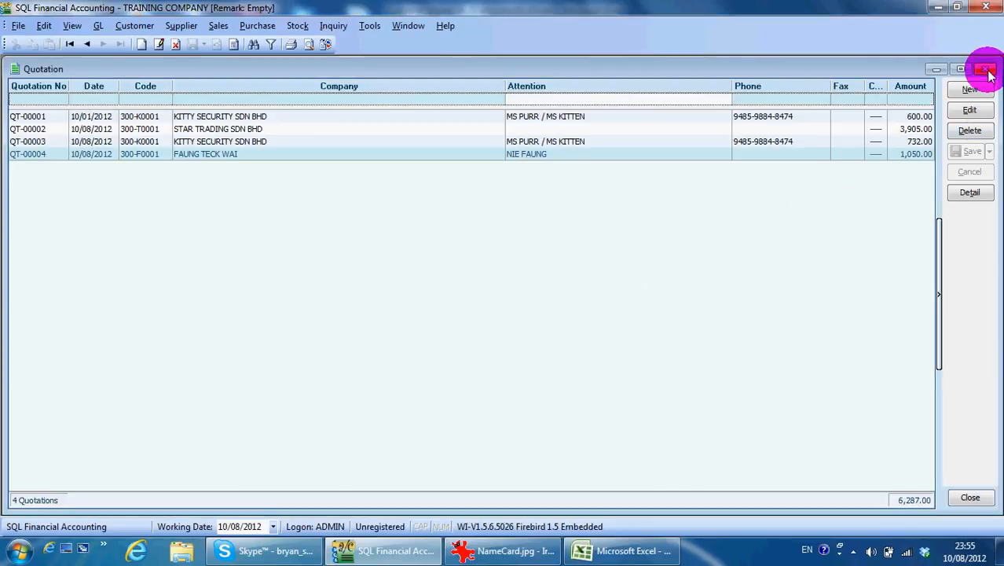
- Close and reopen Quotation so it loads with Company, Attention, Phone and Fax columns
{"action": "left_click", "coordinate": [985, 69]}
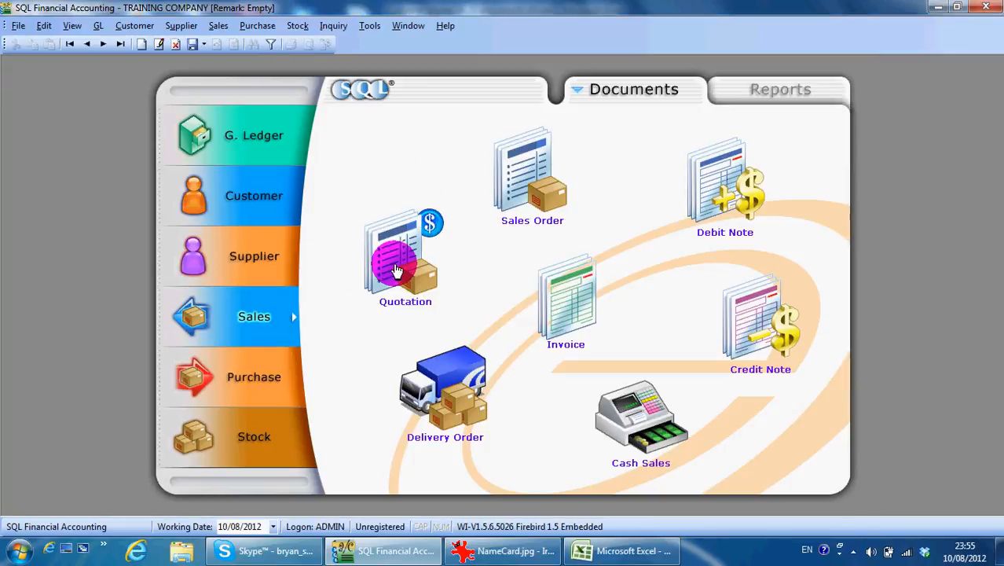
{"action": "left_click", "coordinate": [405, 252]}
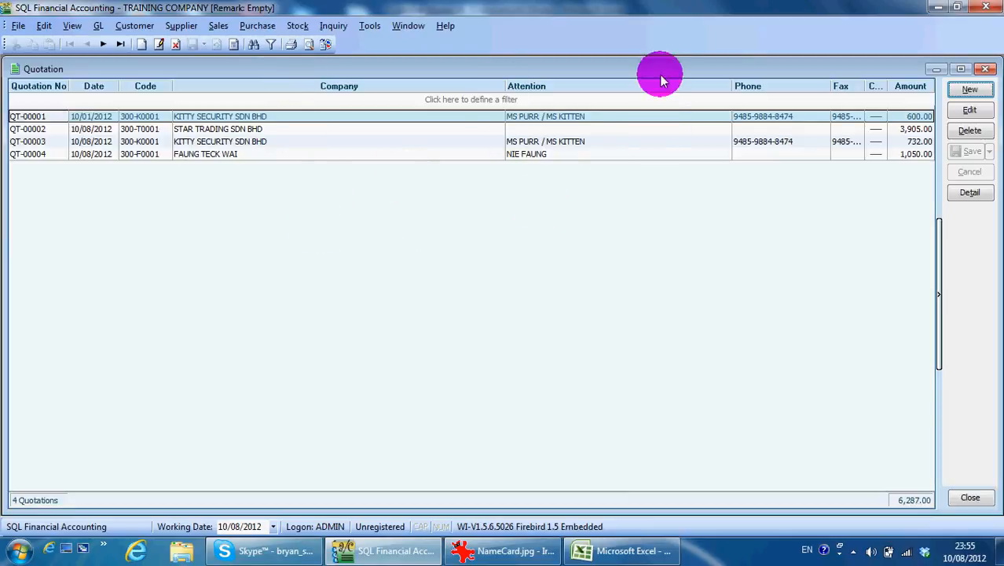
{"action": "mouse_move", "coordinate": [794, 157]}
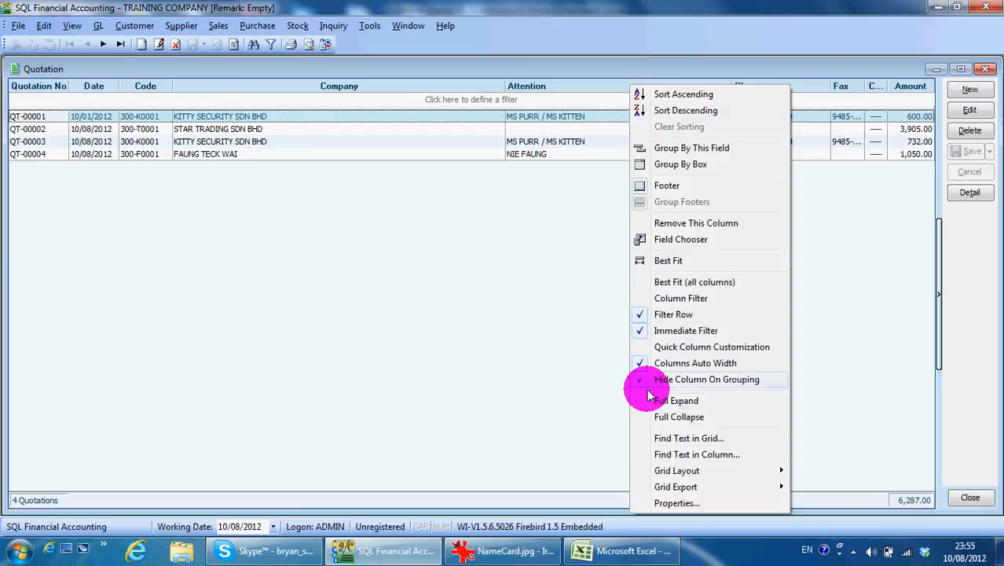
{"action": "left_click", "coordinate": [681, 239]}
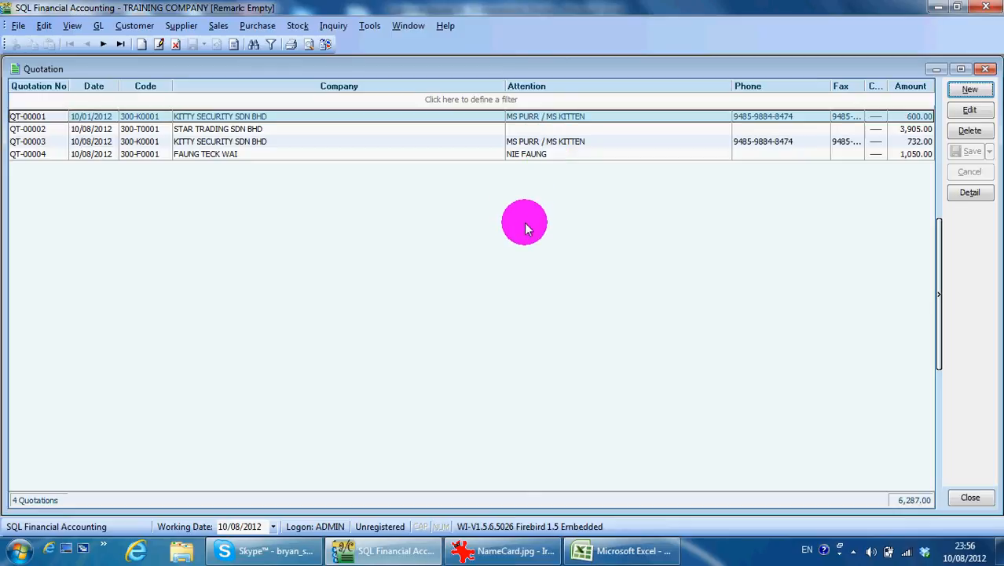
{"action": "mouse_move", "coordinate": [489, 86]}
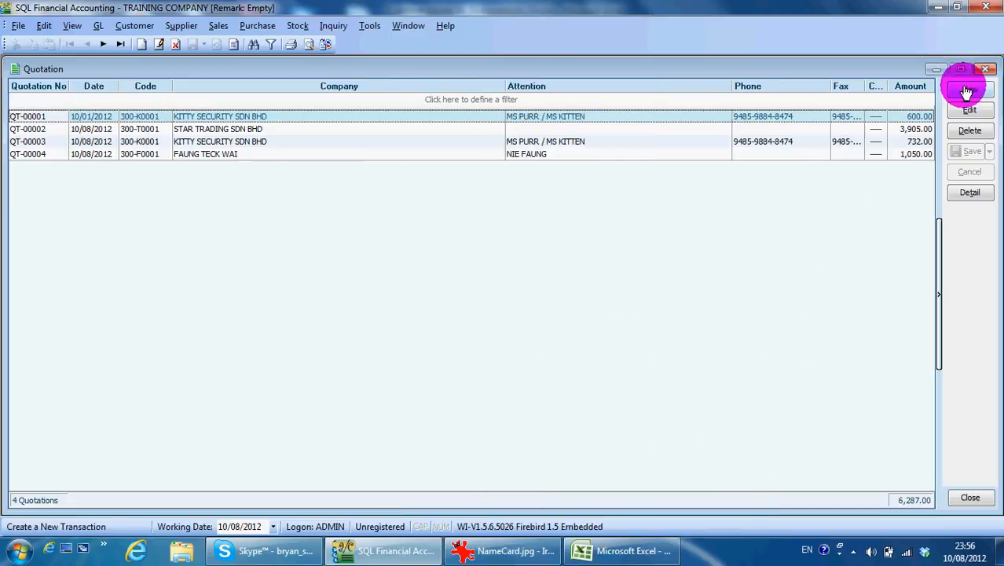
{"action": "left_click", "coordinate": [969, 89]}
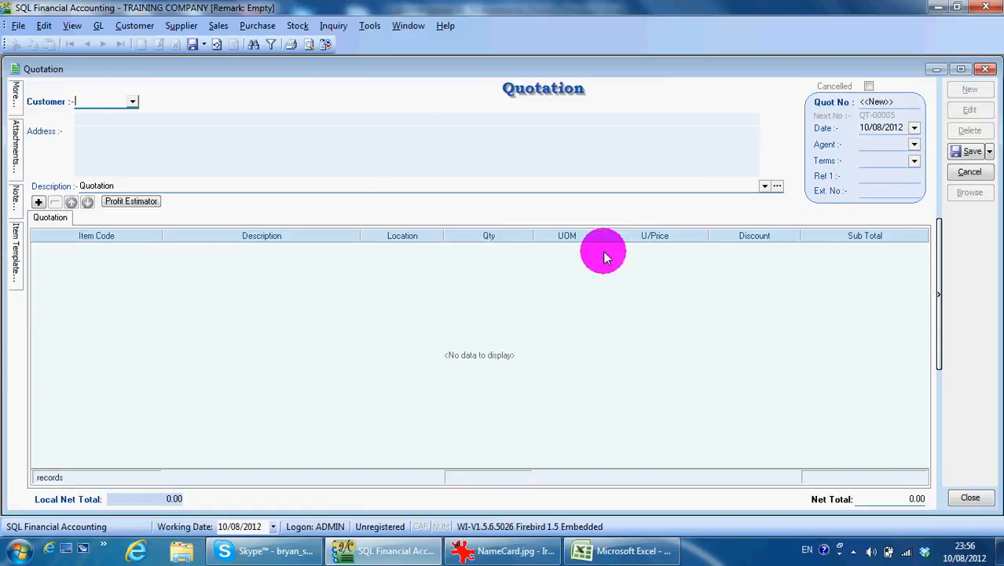
{"action": "mouse_move", "coordinate": [584, 258]}
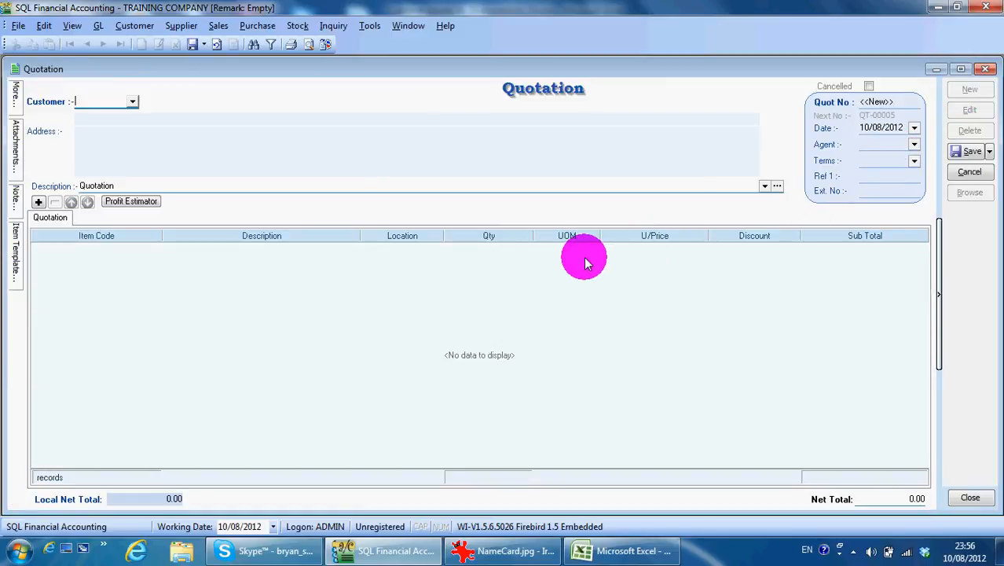
{"action": "mouse_move", "coordinate": [187, 333]}
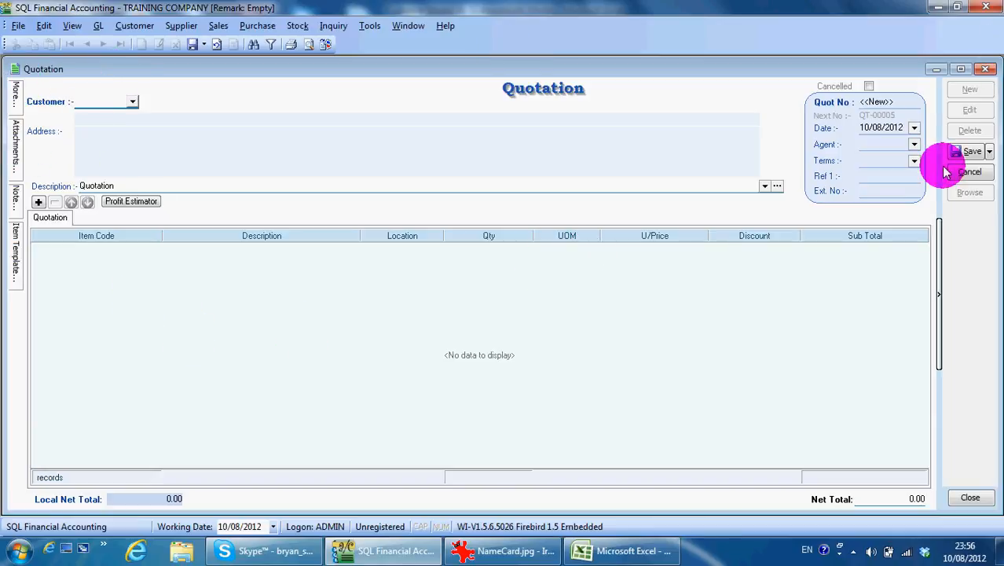
{"action": "mouse_move", "coordinate": [772, 500]}
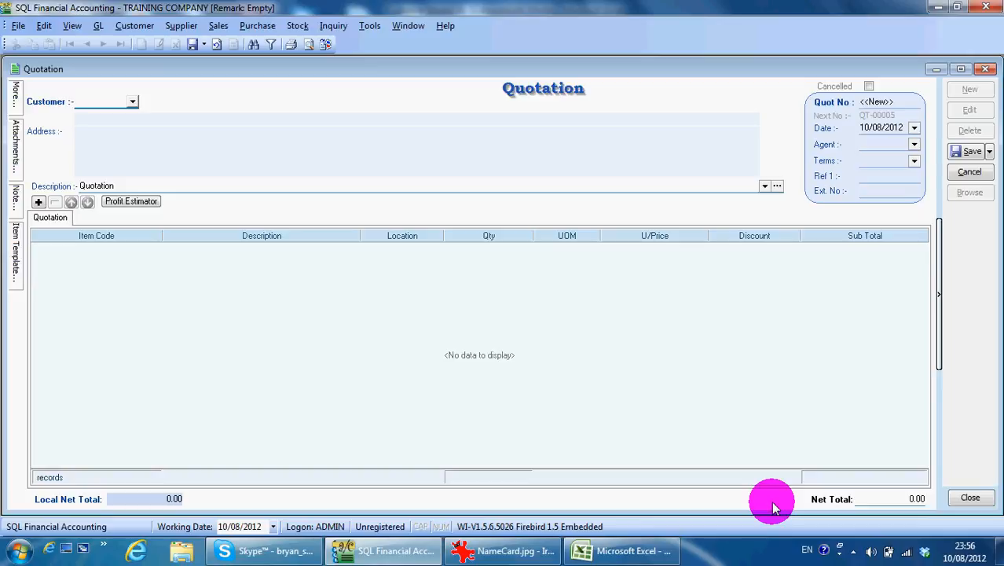
{"action": "left_click", "coordinate": [503, 550]}
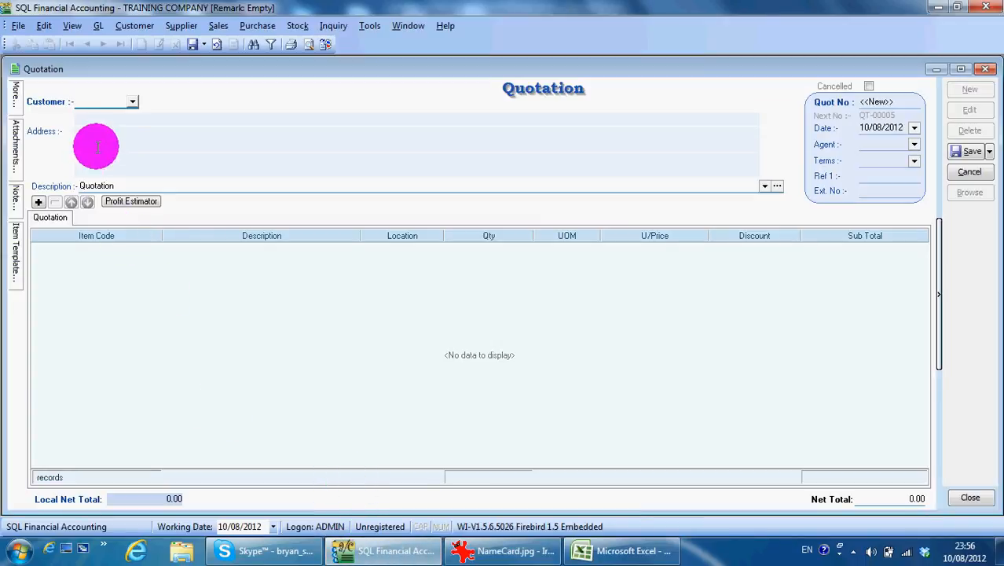
{"action": "mouse_move", "coordinate": [246, 386]}
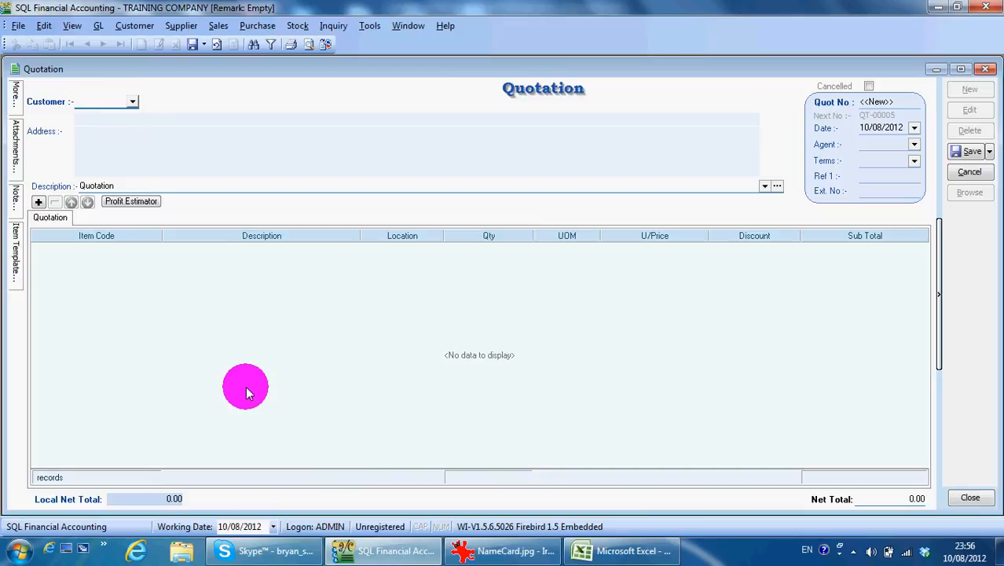
{"action": "type", "text": "k"}
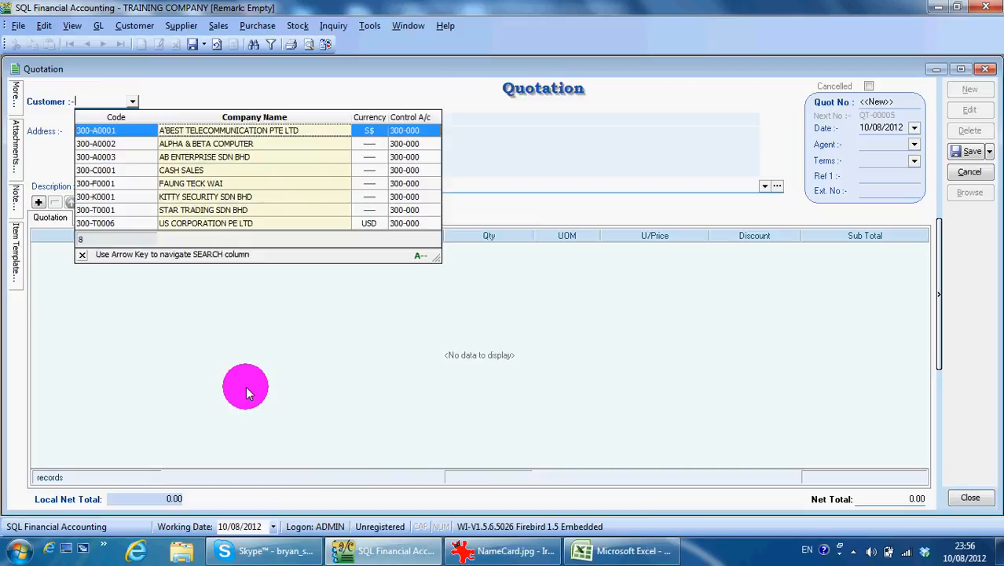
- Choose customer 300-A0001 A'BEST TELECOMMUNICATION PTE LTD, filling agent LF and 30-day terms
{"action": "left_click", "coordinate": [203, 209]}
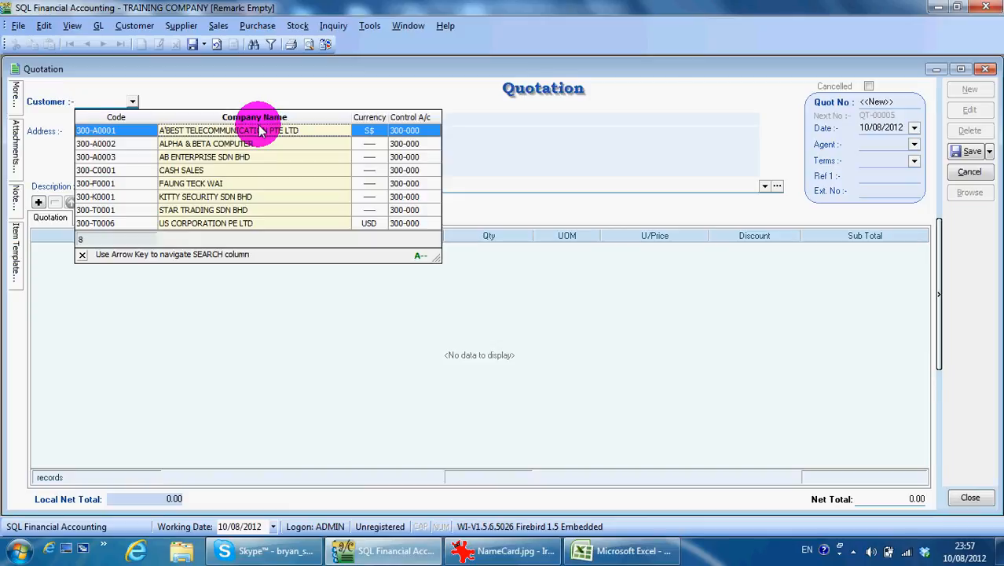
{"action": "type", "text": "ki"}
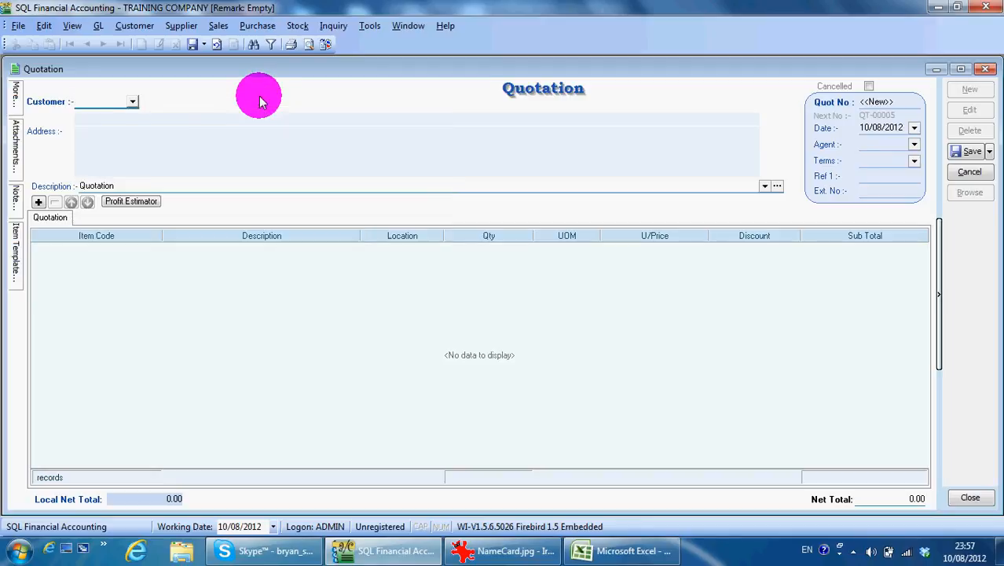
{"action": "left_click", "coordinate": [133, 101]}
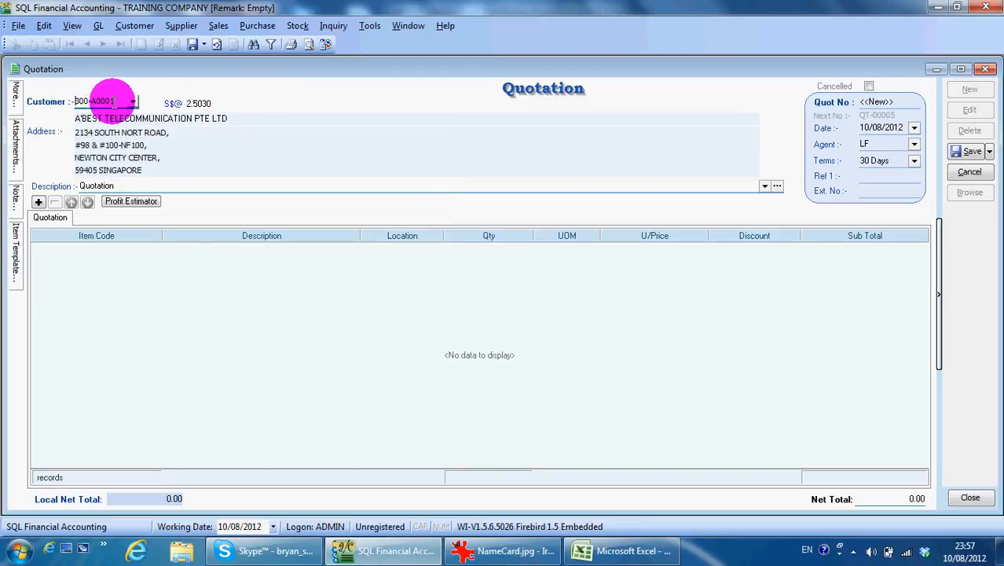
- Search 'ki' and pick 300-K0001 KITTY SECURITY SDN BHD, filling agent HALIM and 60-day terms
{"action": "type", "text": "ki"}
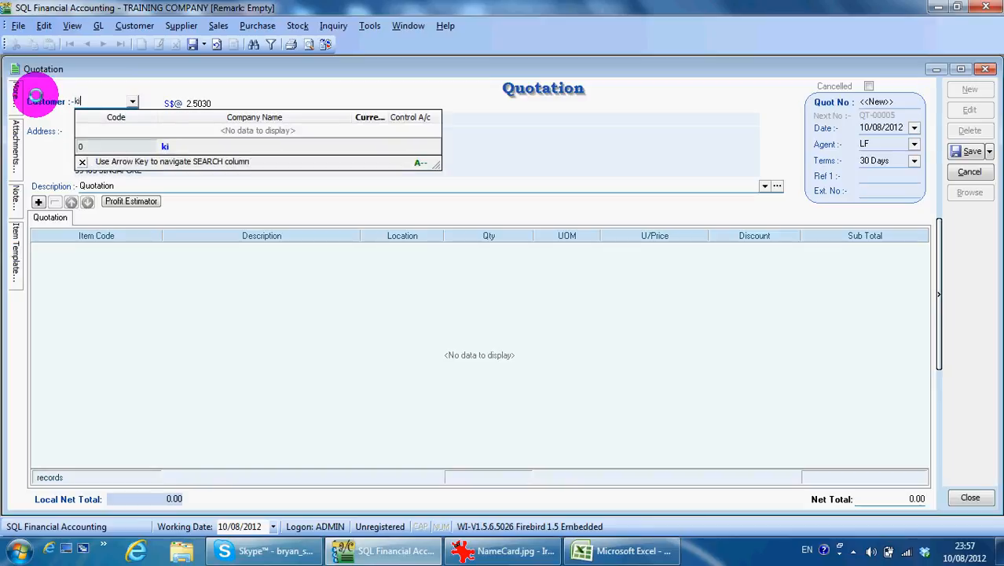
{"action": "mouse_move", "coordinate": [356, 81]}
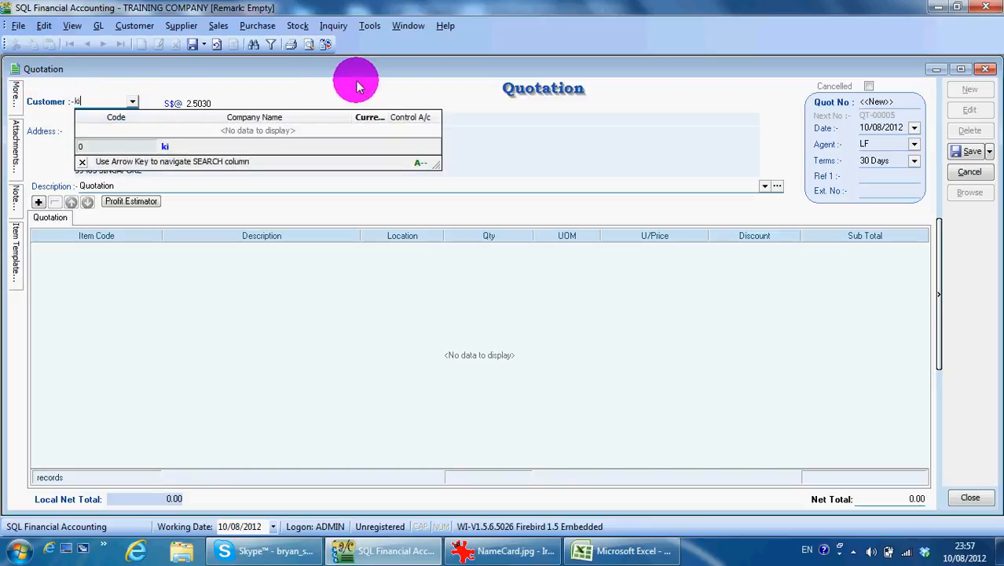
{"action": "mouse_move", "coordinate": [366, 123]}
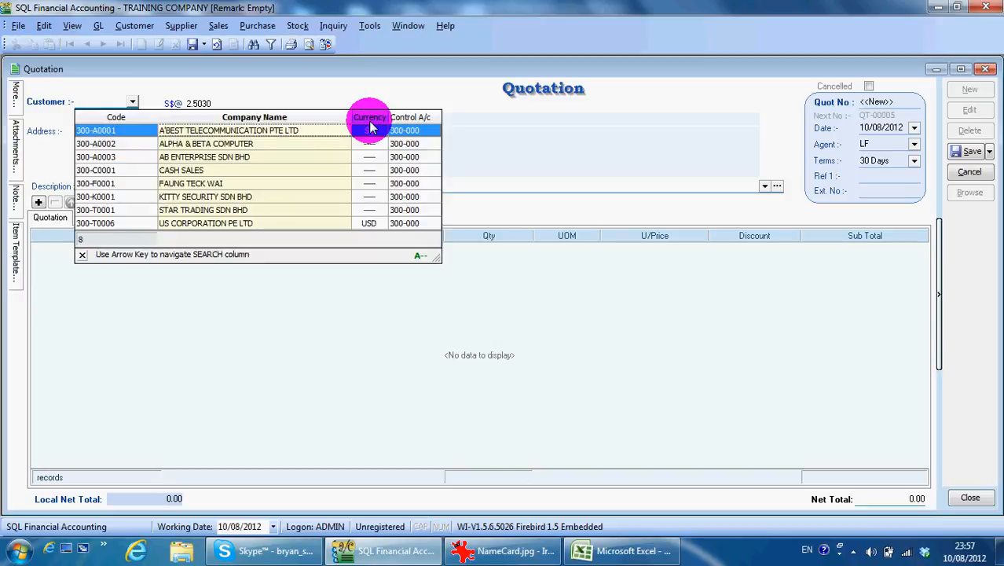
{"action": "type", "text": "ki"}
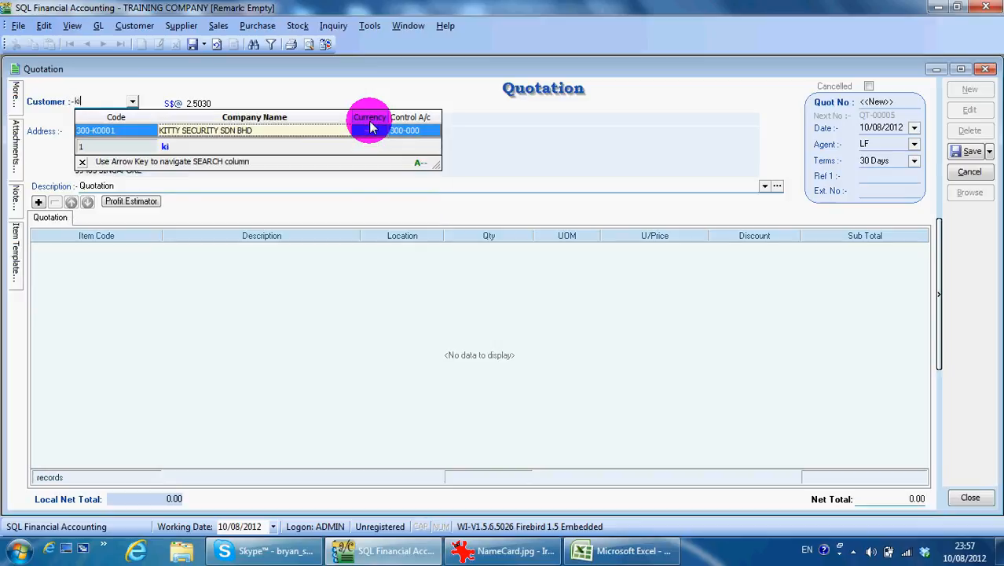
{"action": "left_click", "coordinate": [205, 130]}
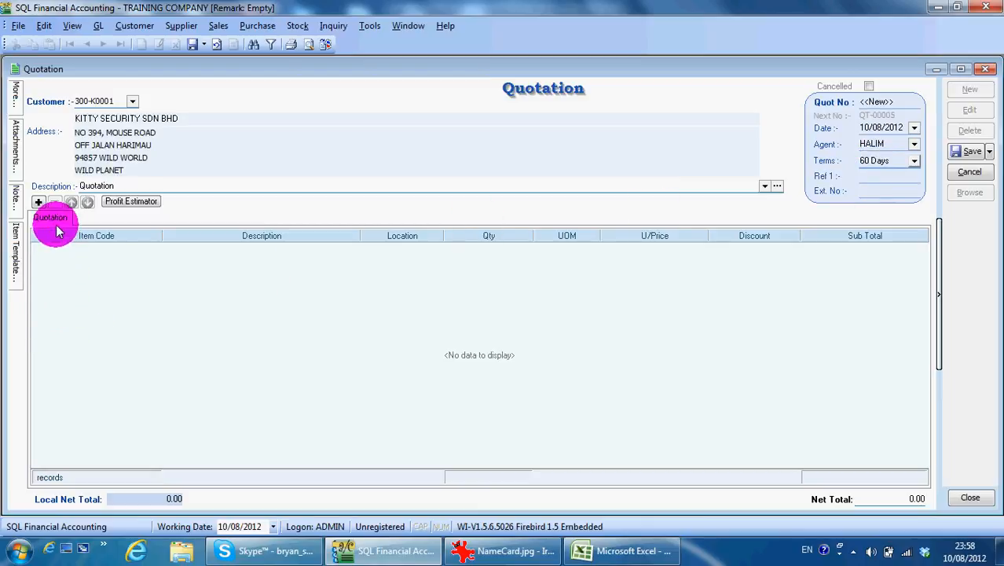
- Add a Maxis Prepaid M-PRE-120 line of 20 units at 120.00, totalling 2,400.00
{"action": "left_click", "coordinate": [38, 202]}
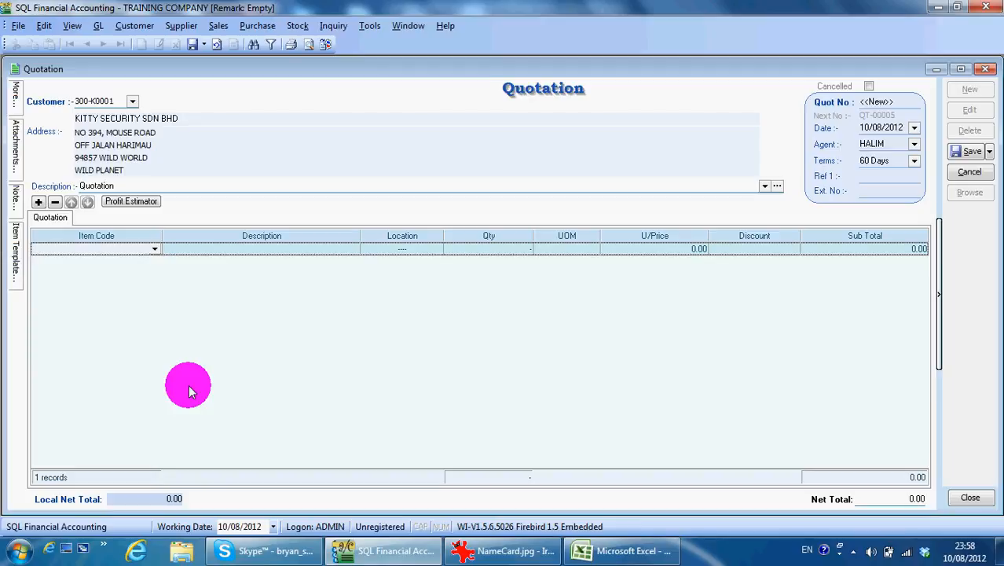
{"action": "type", "text": "m"}
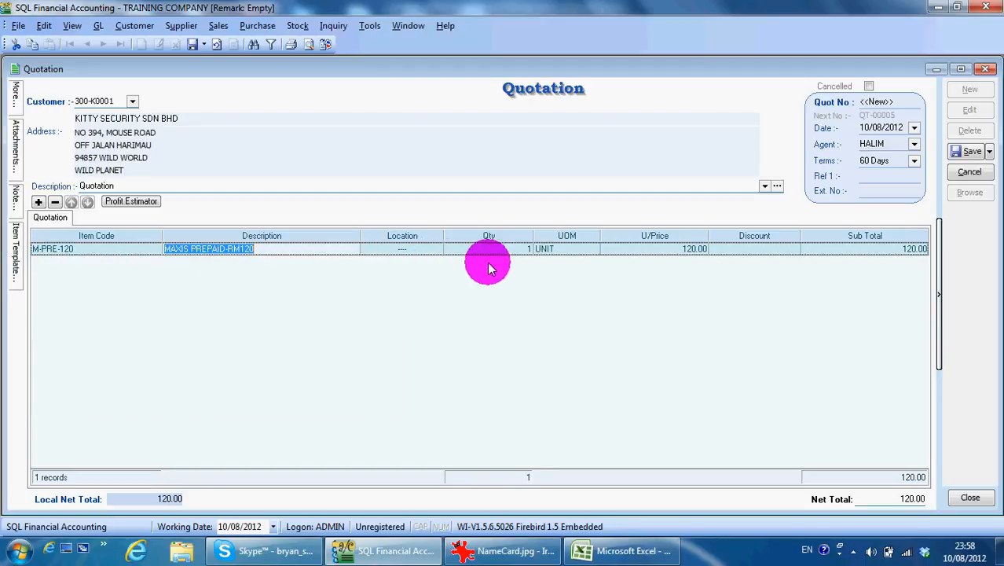
{"action": "mouse_move", "coordinate": [660, 250]}
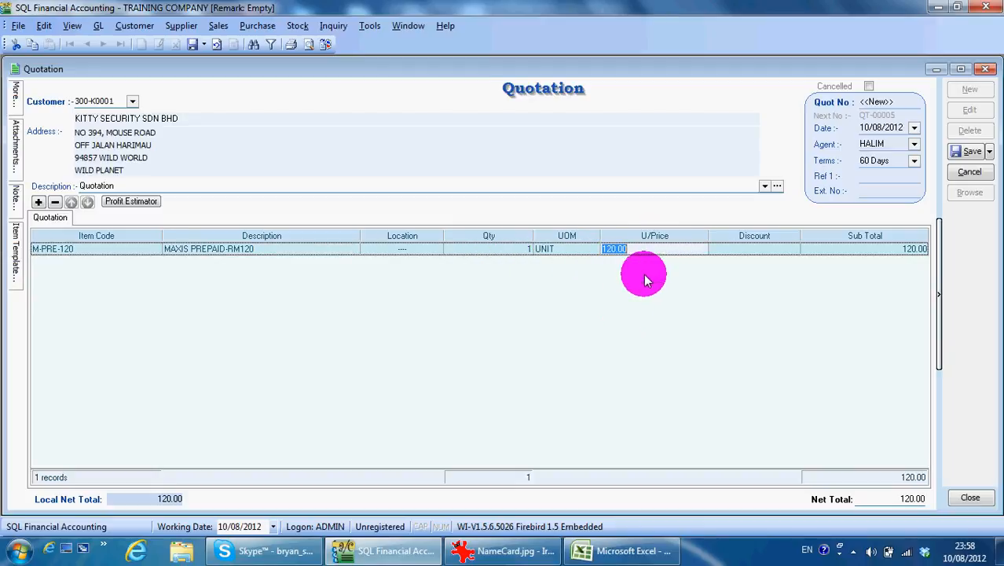
{"action": "type", "text": "135"}
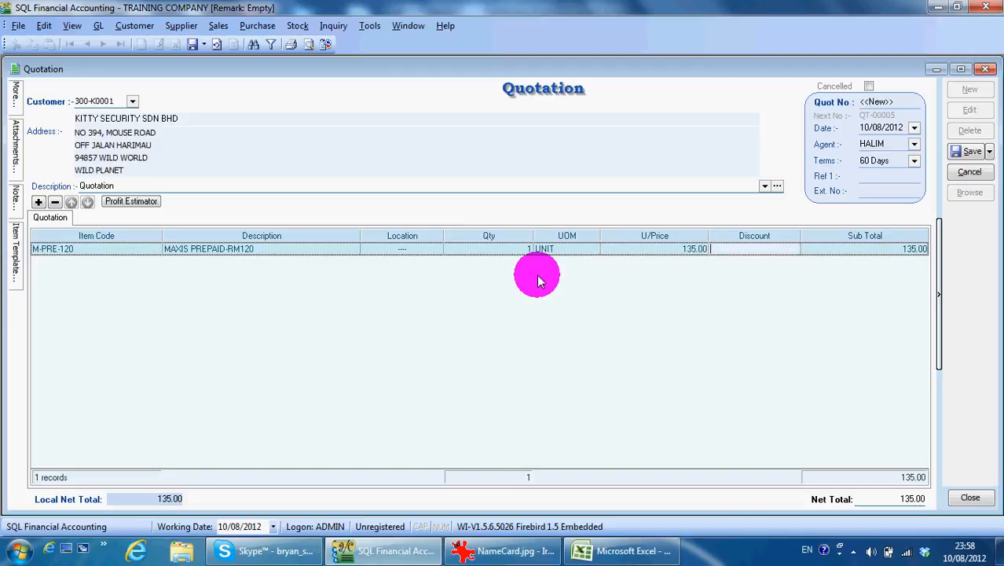
{"action": "type", "text": "20"}
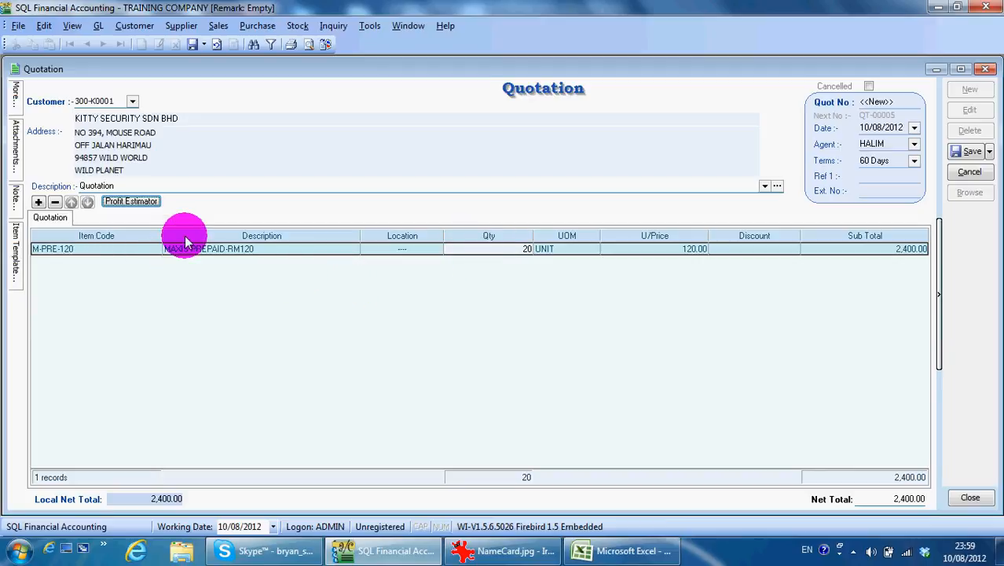
{"action": "mouse_move", "coordinate": [220, 244]}
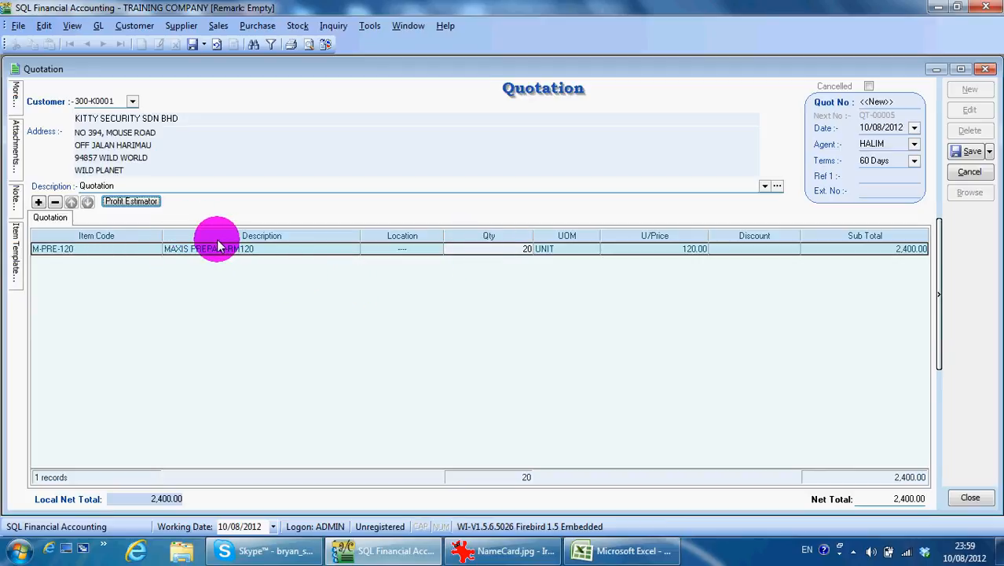
{"action": "mouse_move", "coordinate": [320, 215]}
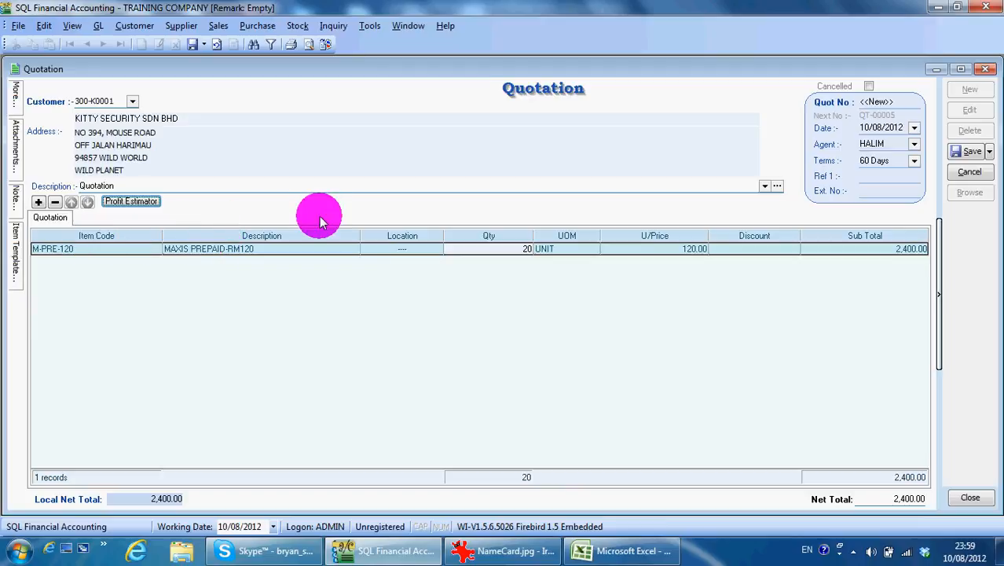
{"action": "mouse_move", "coordinate": [385, 238]}
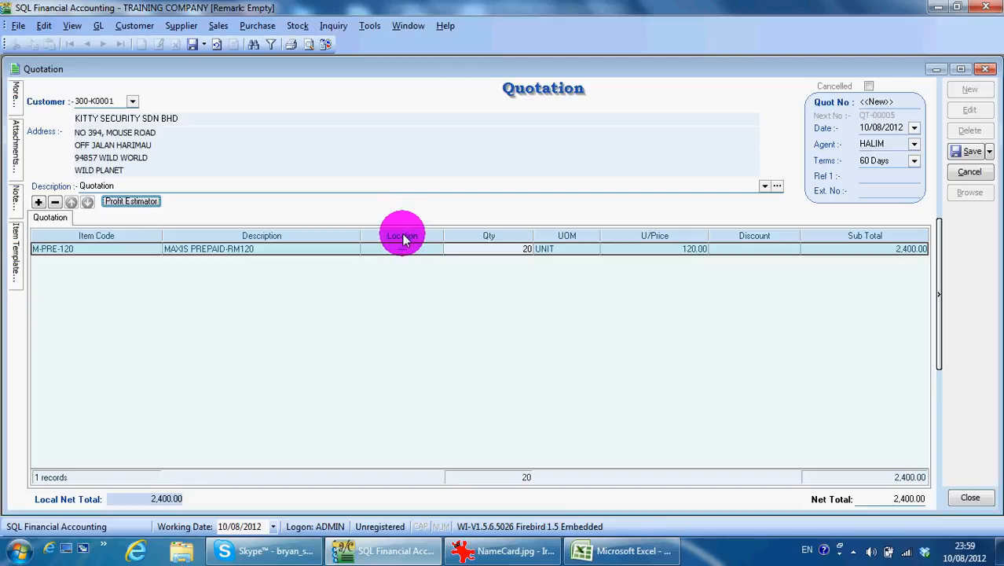
- Add a More Description column to the item grid and save the grid layout
{"action": "right_click", "coordinate": [402, 235]}
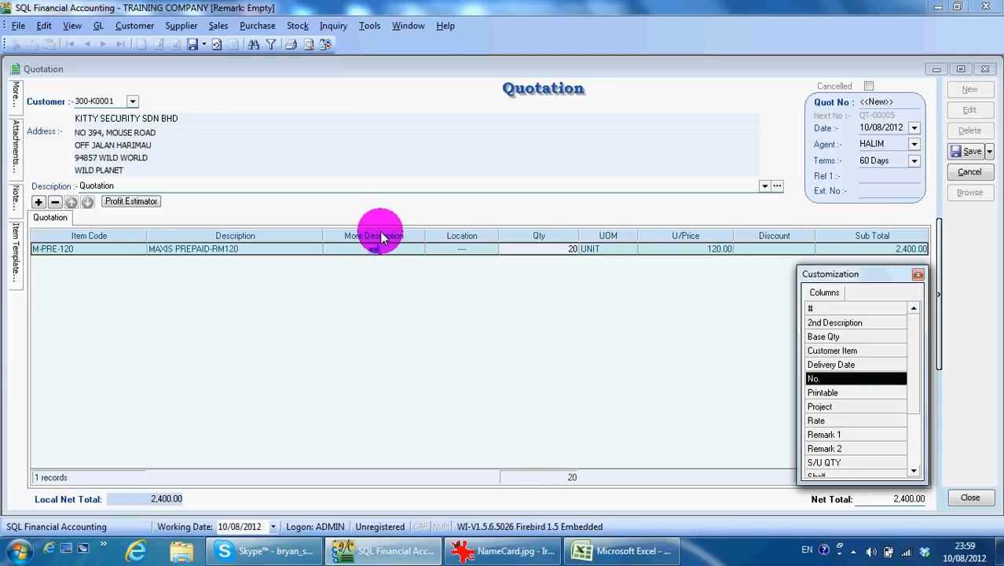
{"action": "right_click", "coordinate": [373, 235]}
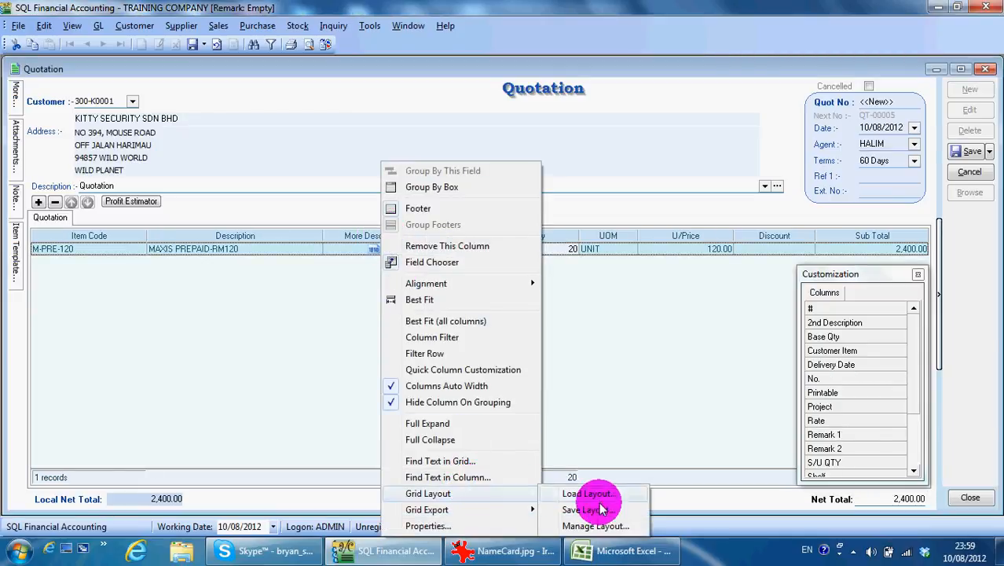
{"action": "left_click", "coordinate": [585, 509]}
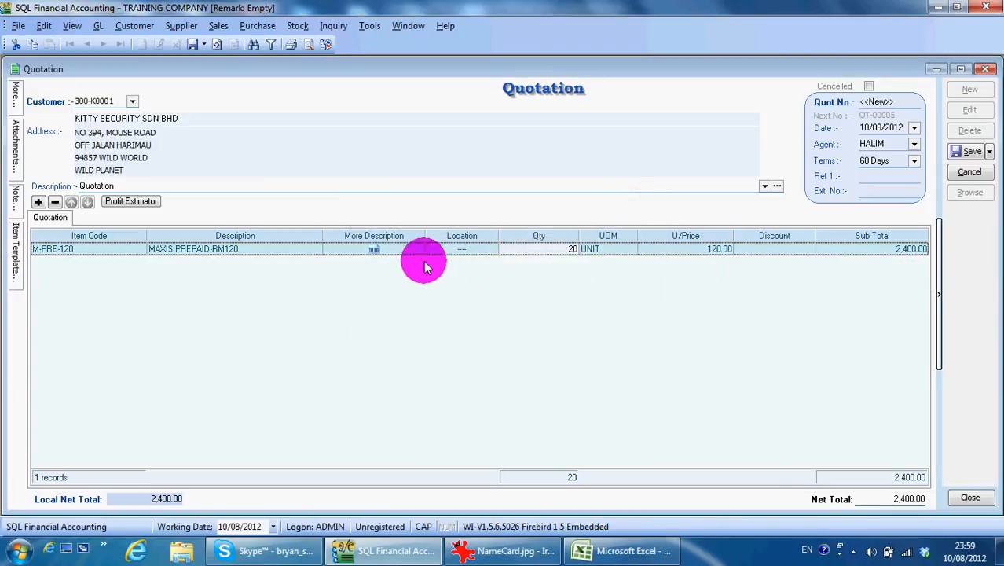
{"action": "mouse_move", "coordinate": [416, 254]}
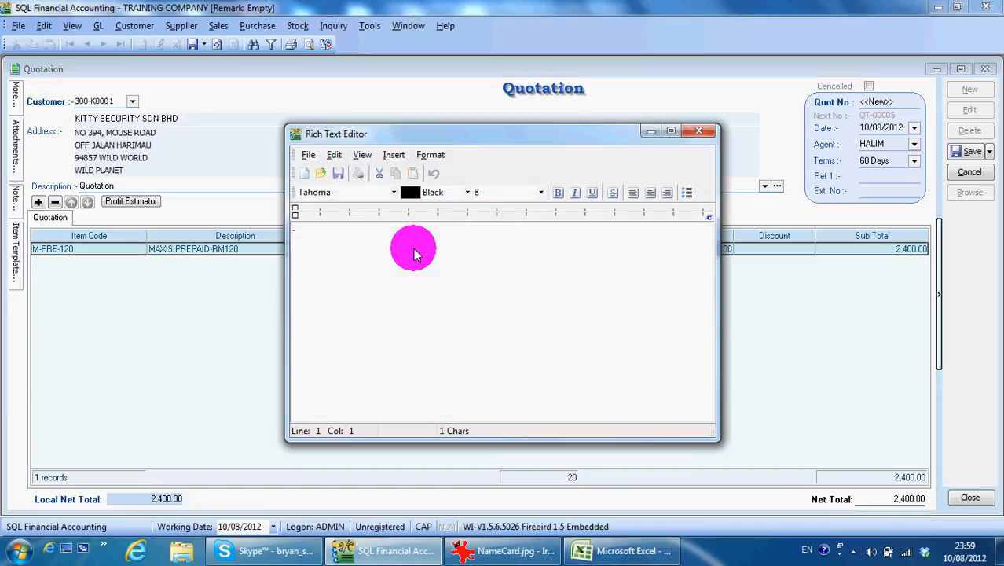
- Enter the Maxis line's extra description COLOUR: BLUE, SIZE: LARGE and save it
{"action": "type", "text": "c"}
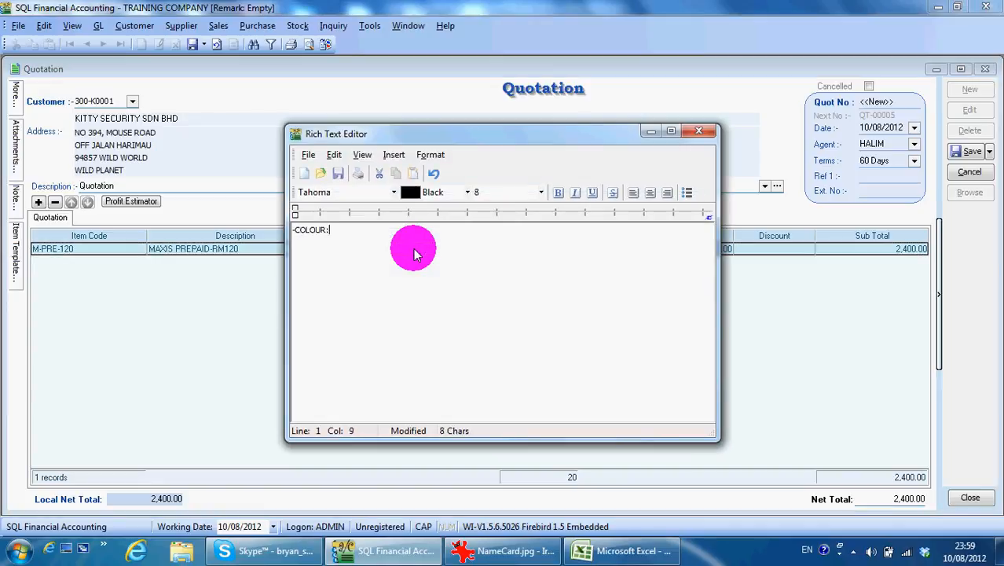
{"action": "type", "text": "BLUE"}
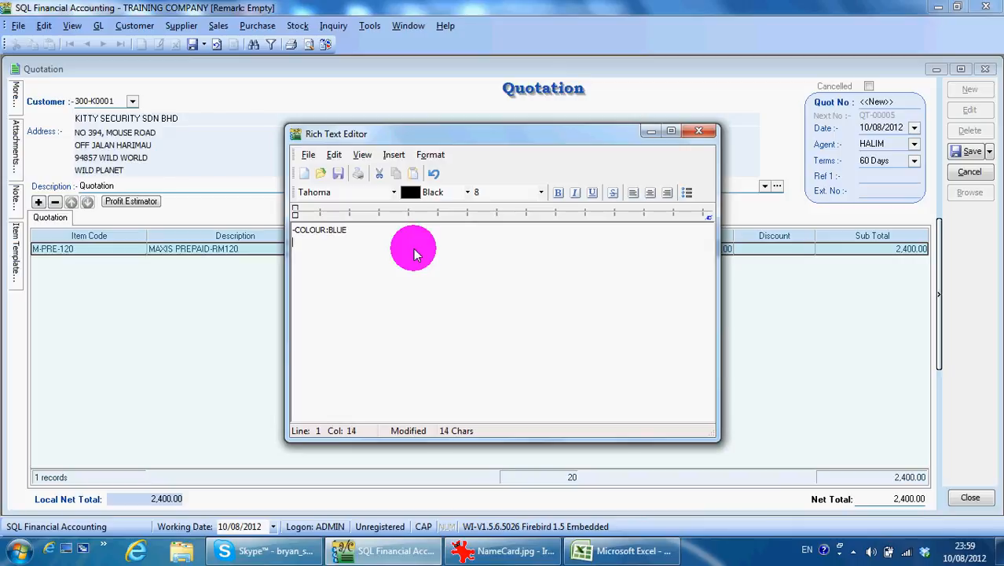
{"action": "type", "text": "SIZE"}
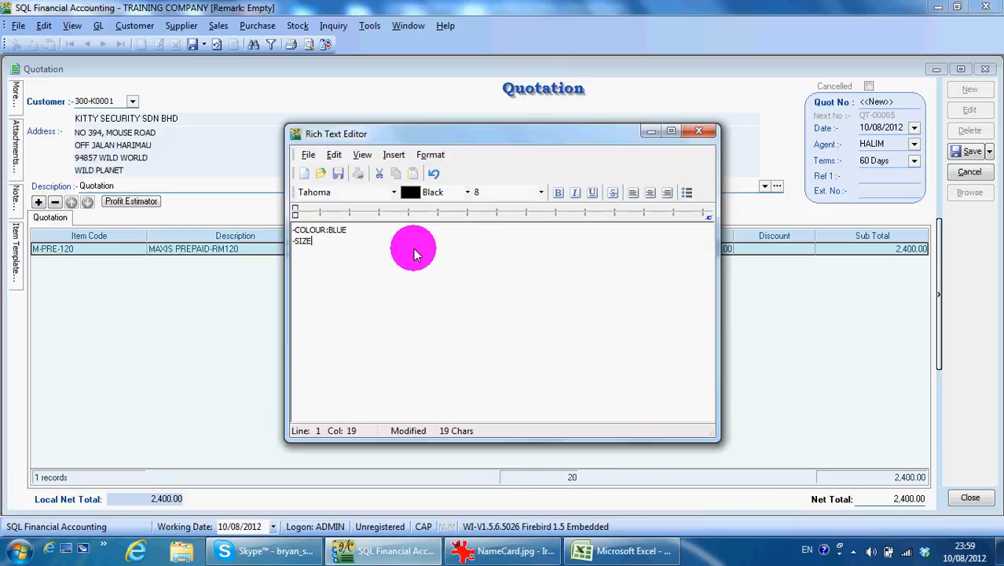
{"action": "type", "text": "LAR"}
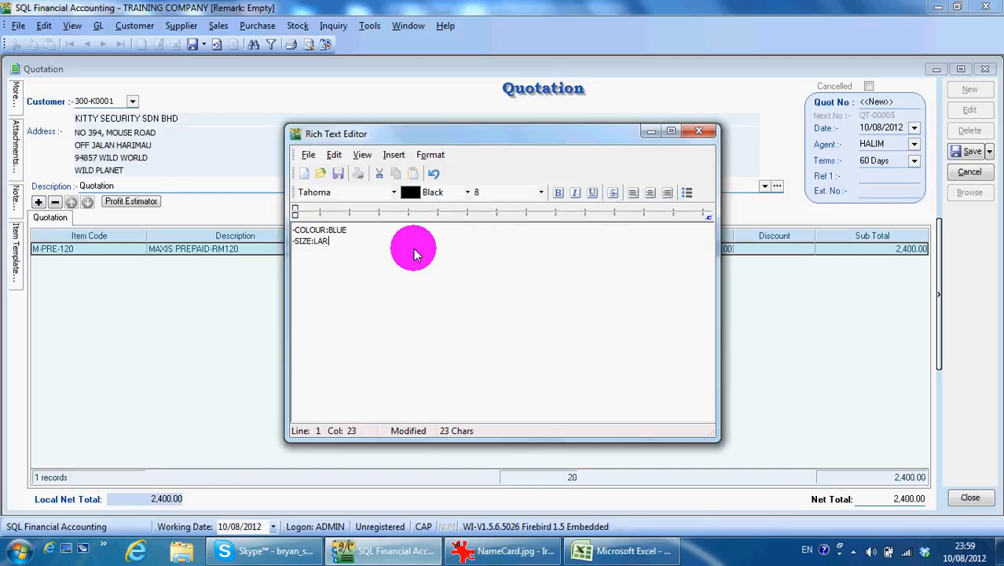
{"action": "type", "text": "GE"}
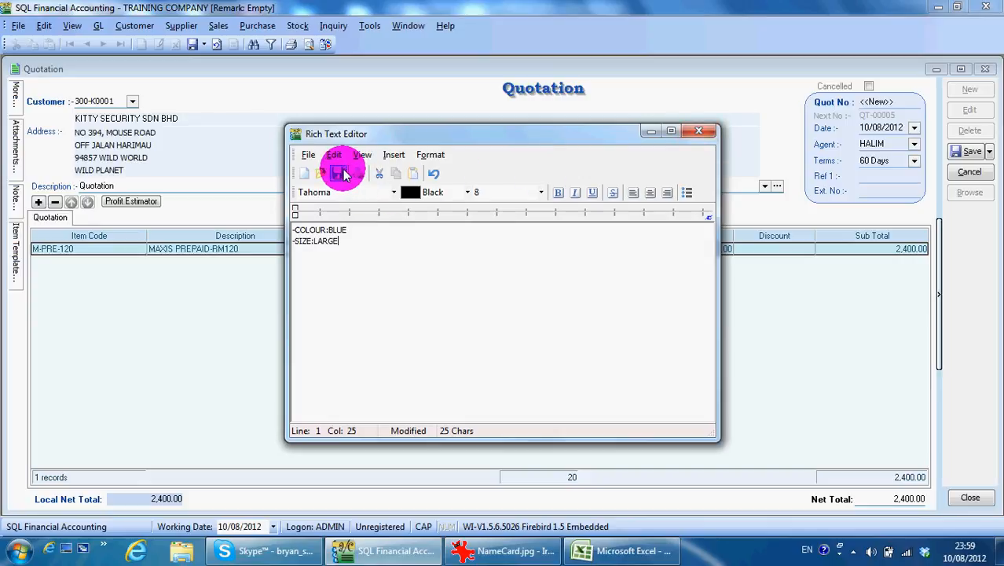
{"action": "left_click", "coordinate": [321, 173]}
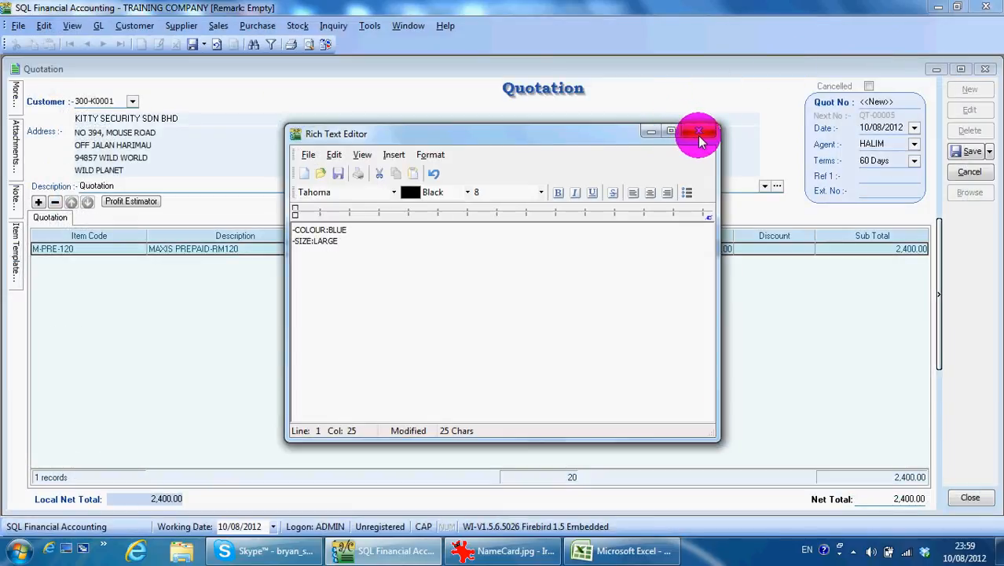
{"action": "left_click", "coordinate": [699, 132]}
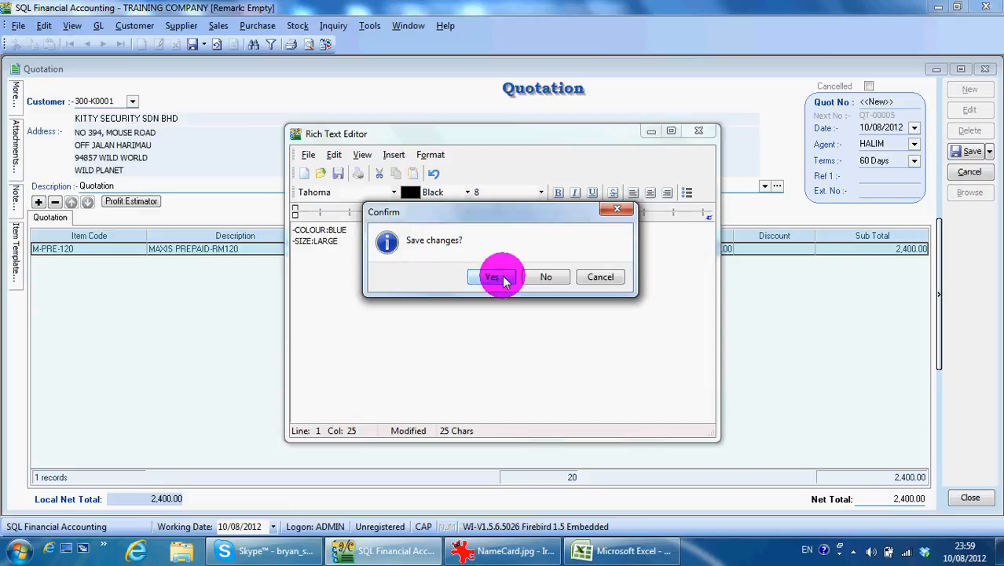
{"action": "left_click", "coordinate": [494, 277]}
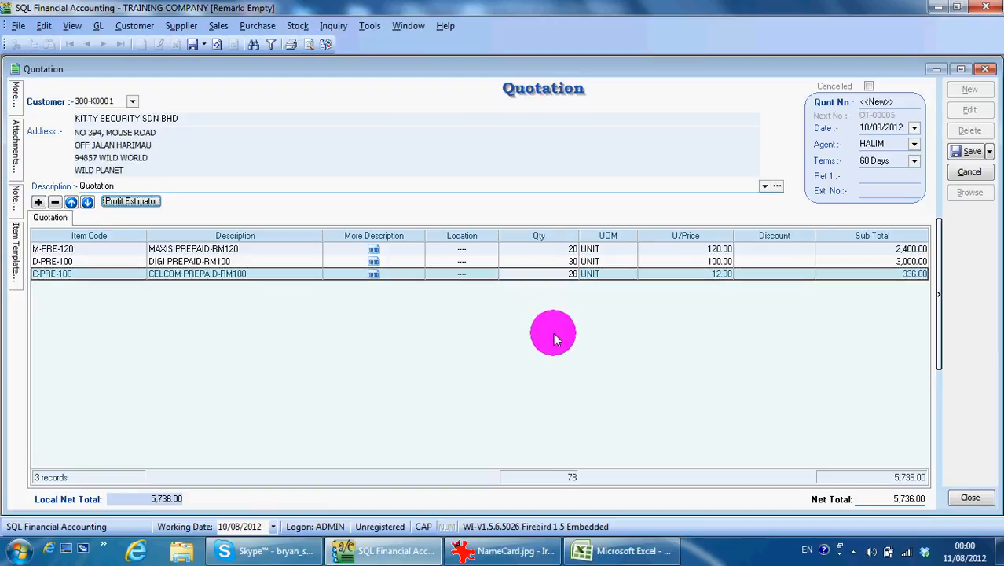
{"action": "mouse_move", "coordinate": [892, 274]}
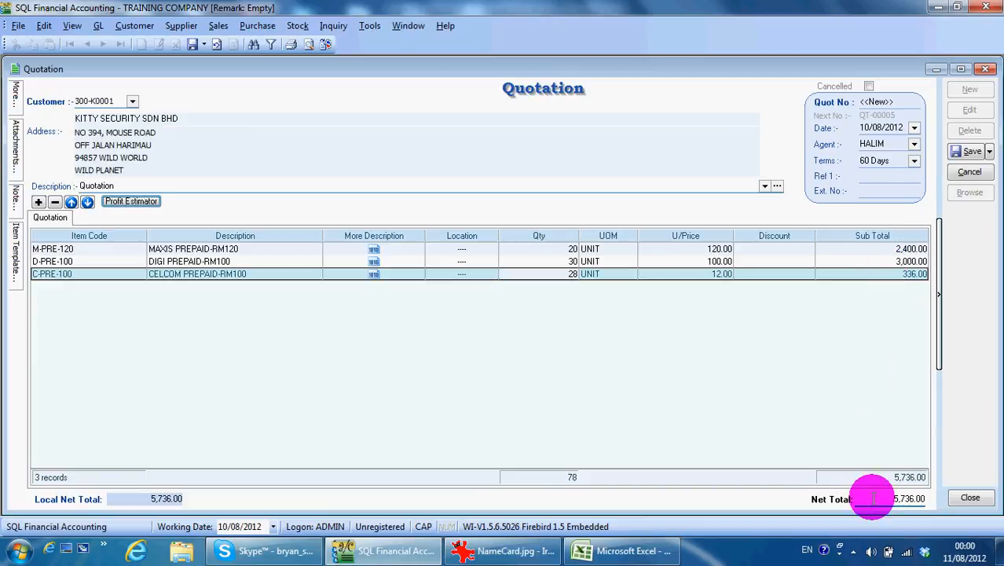
{"action": "mouse_move", "coordinate": [936, 457]}
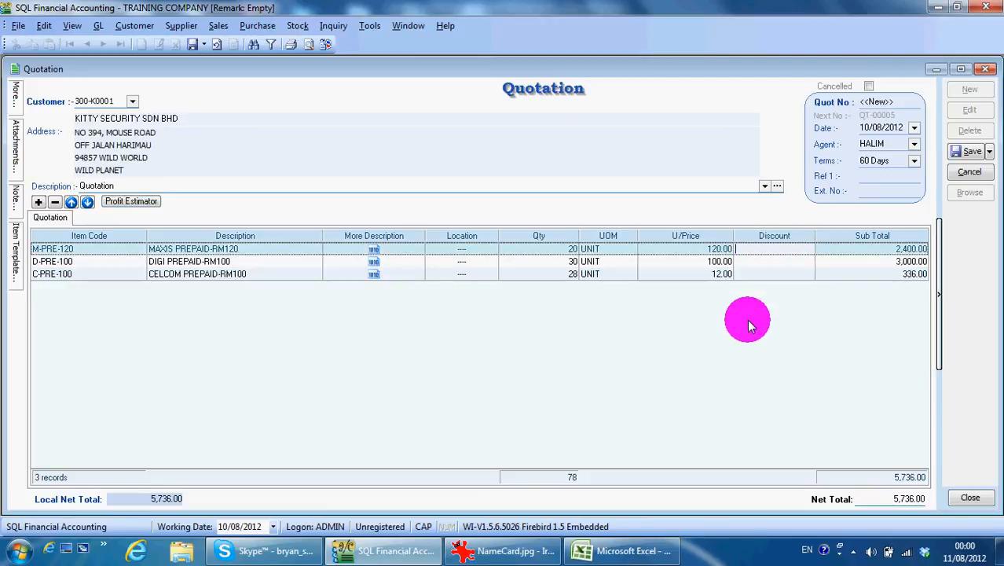
{"action": "type", "text": "10%"}
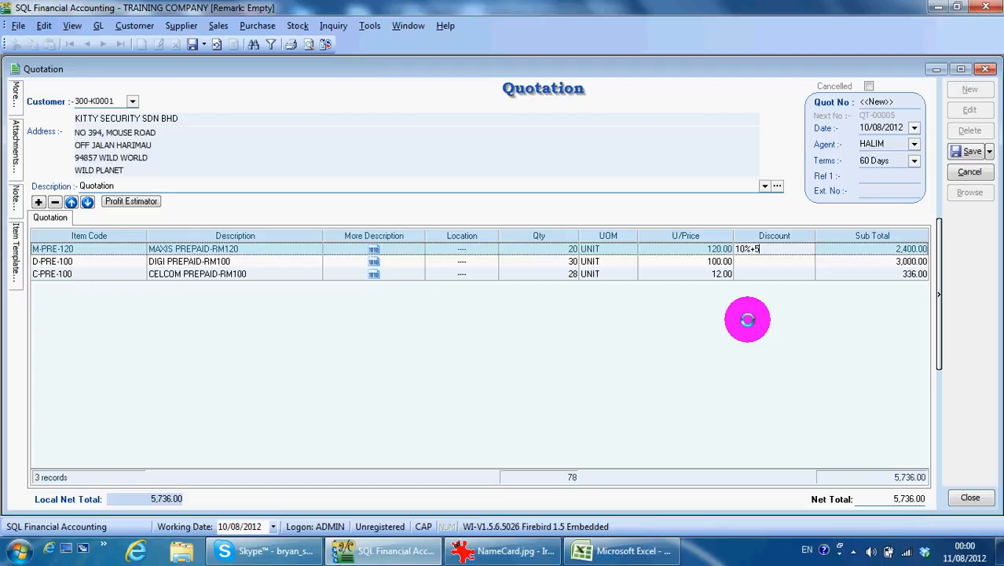
{"action": "type", "text": "+"}
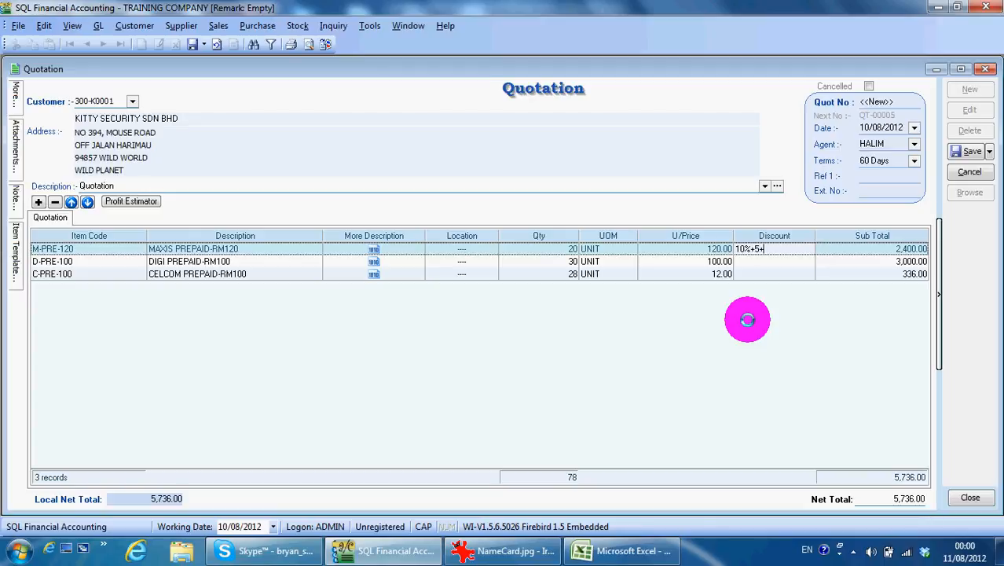
{"action": "type", "text": "5%"}
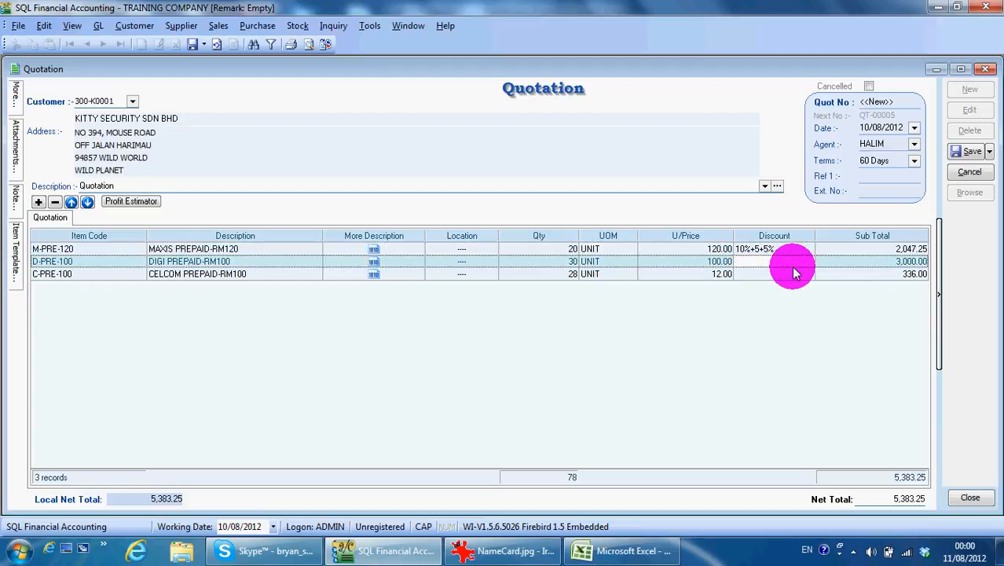
{"action": "mouse_move", "coordinate": [783, 253]}
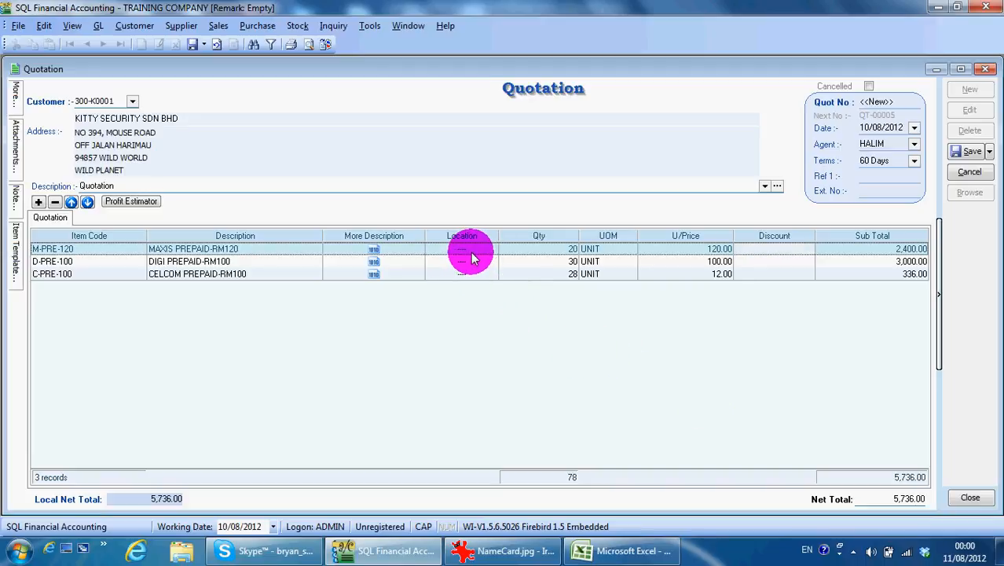
{"action": "left_click", "coordinate": [491, 248]}
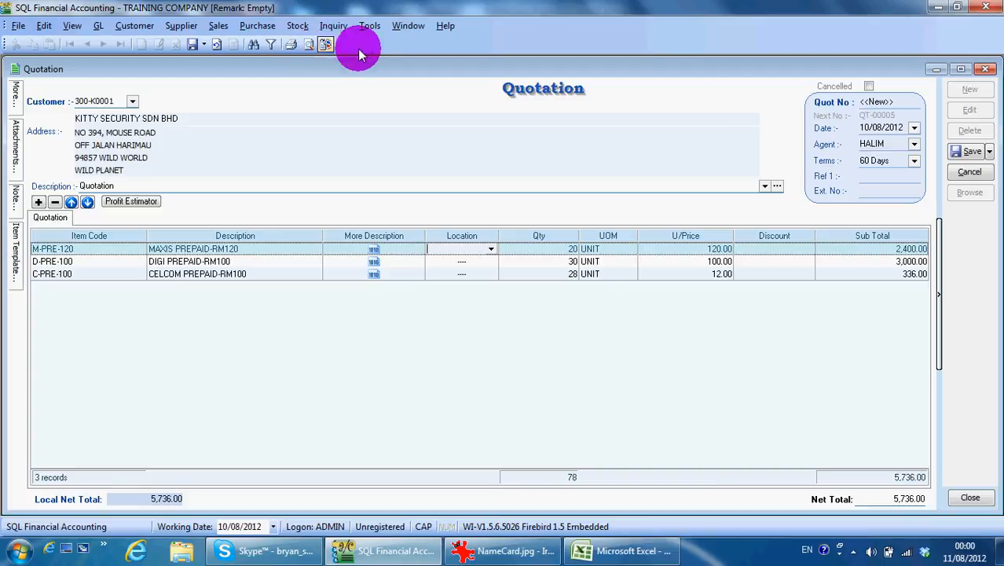
{"action": "mouse_move", "coordinate": [974, 151]}
{"action": "type", "text": "SPECIAL NOTE REST"}
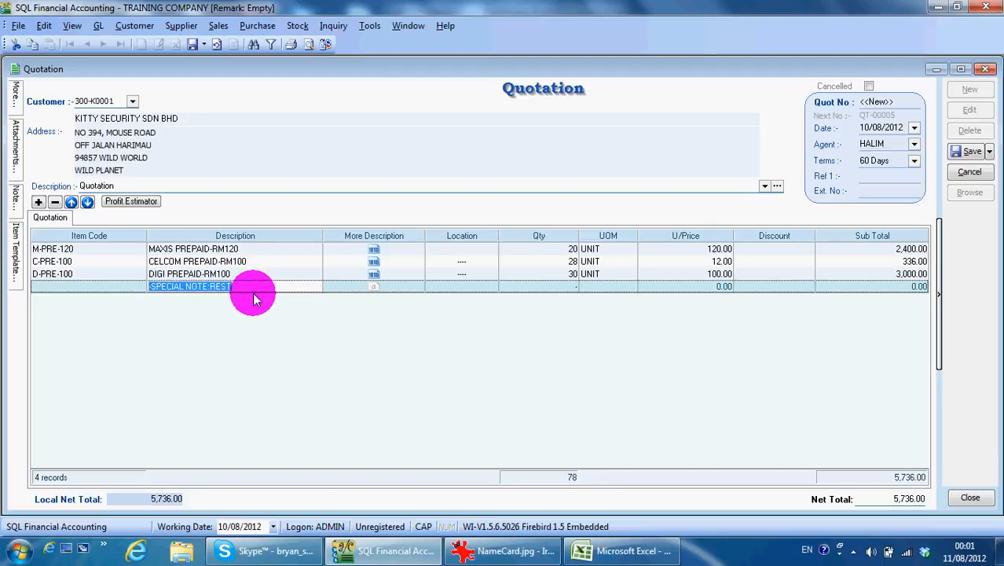
{"action": "mouse_move", "coordinate": [313, 255]}
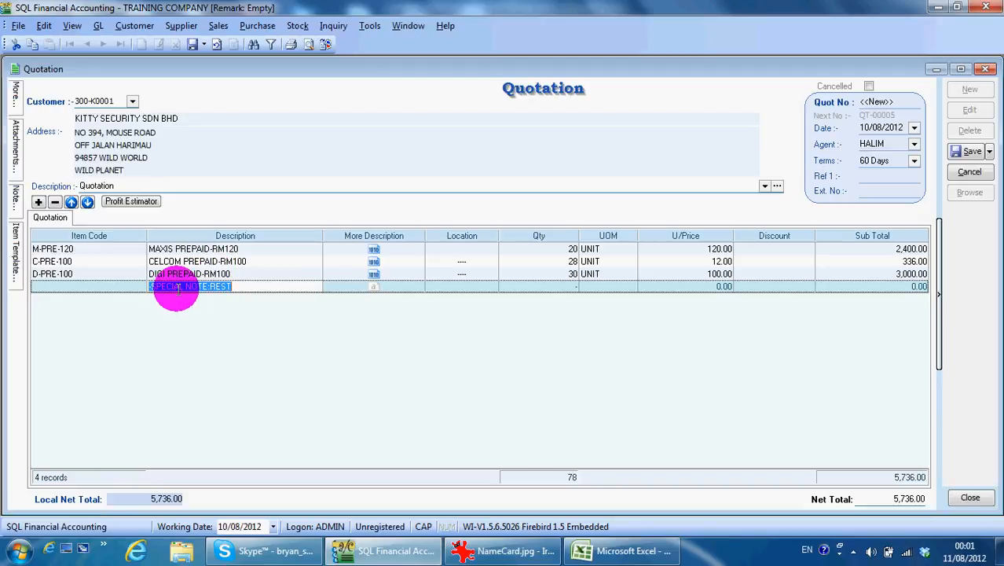
{"action": "mouse_move", "coordinate": [400, 369]}
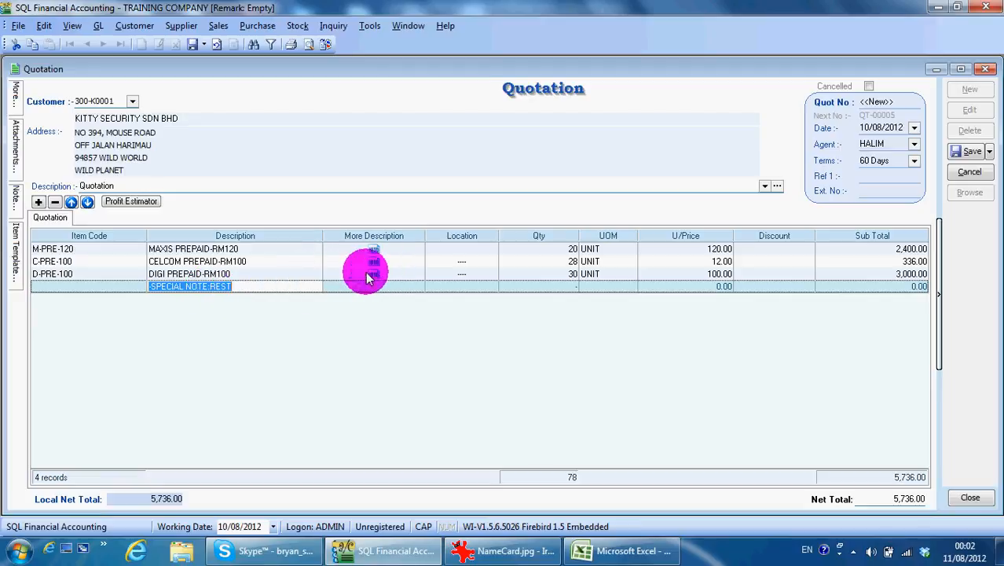
{"action": "mouse_move", "coordinate": [362, 275]}
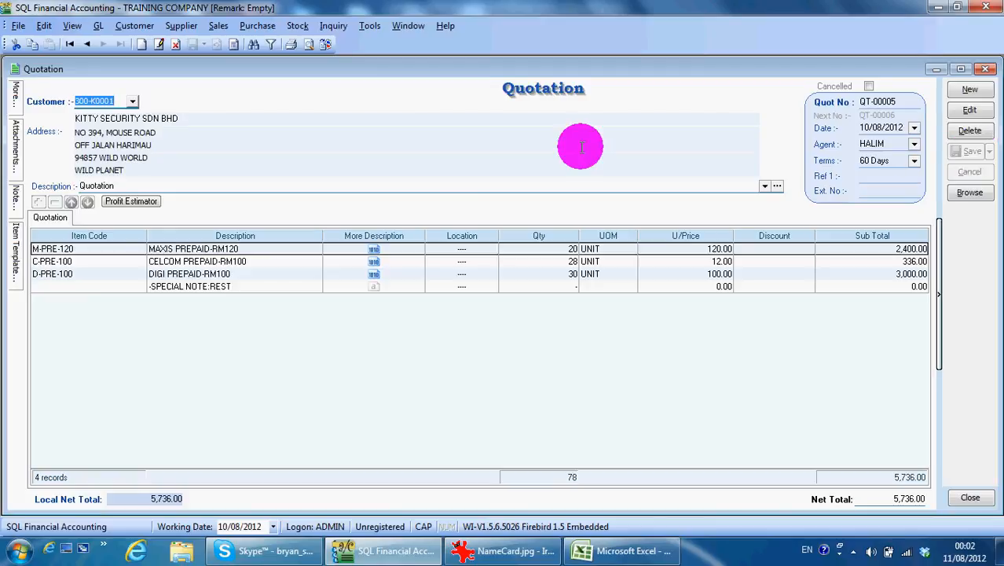
{"action": "left_click", "coordinate": [15, 94]}
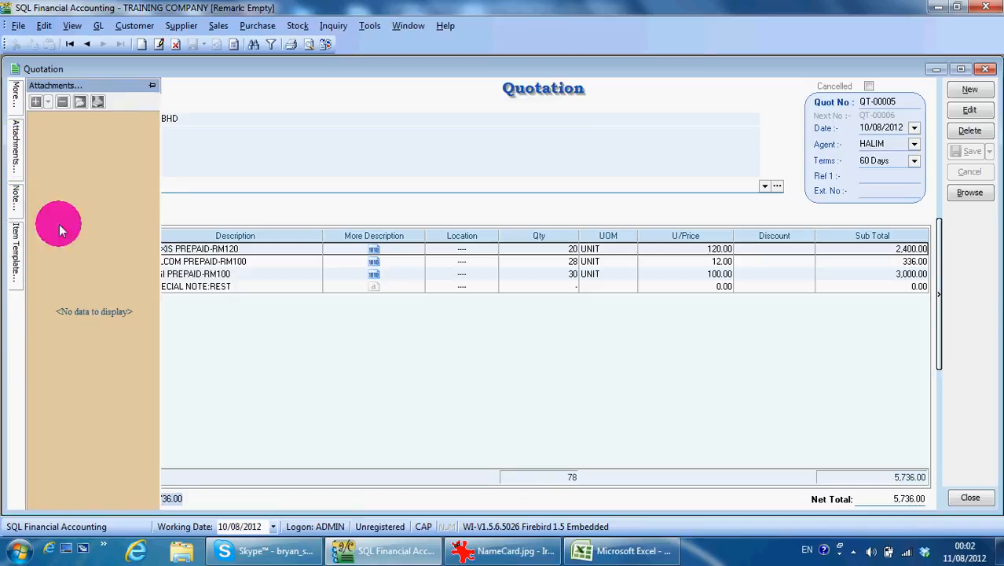
{"action": "mouse_move", "coordinate": [53, 216]}
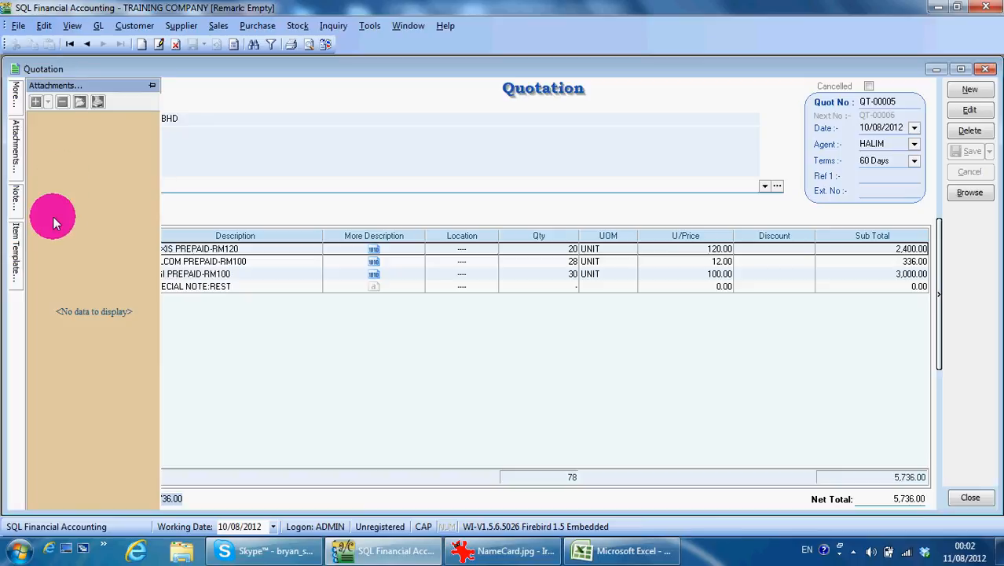
{"action": "mouse_move", "coordinate": [41, 220]}
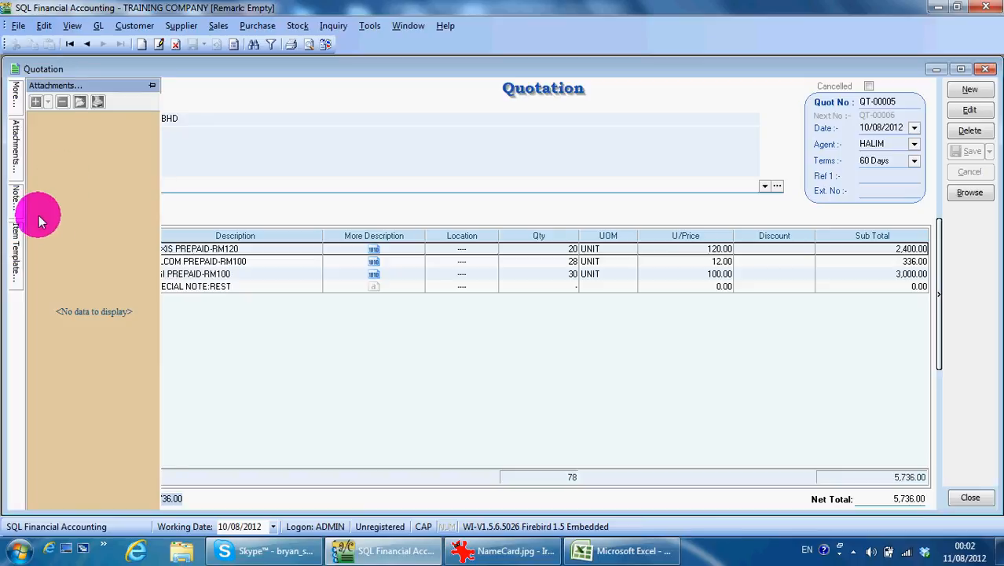
{"action": "left_click", "coordinate": [16, 244]}
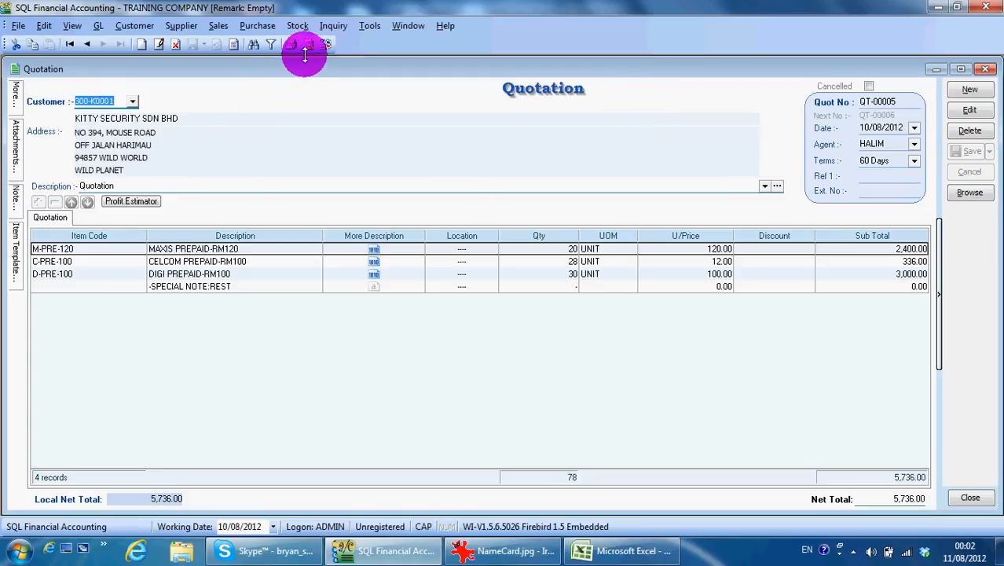
{"action": "mouse_move", "coordinate": [308, 44]}
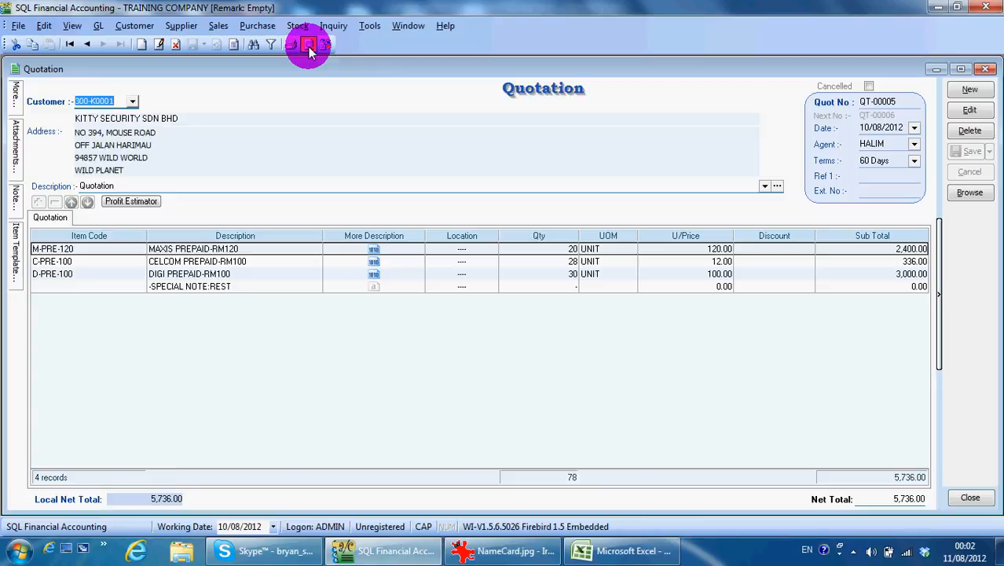
{"action": "left_click", "coordinate": [309, 44]}
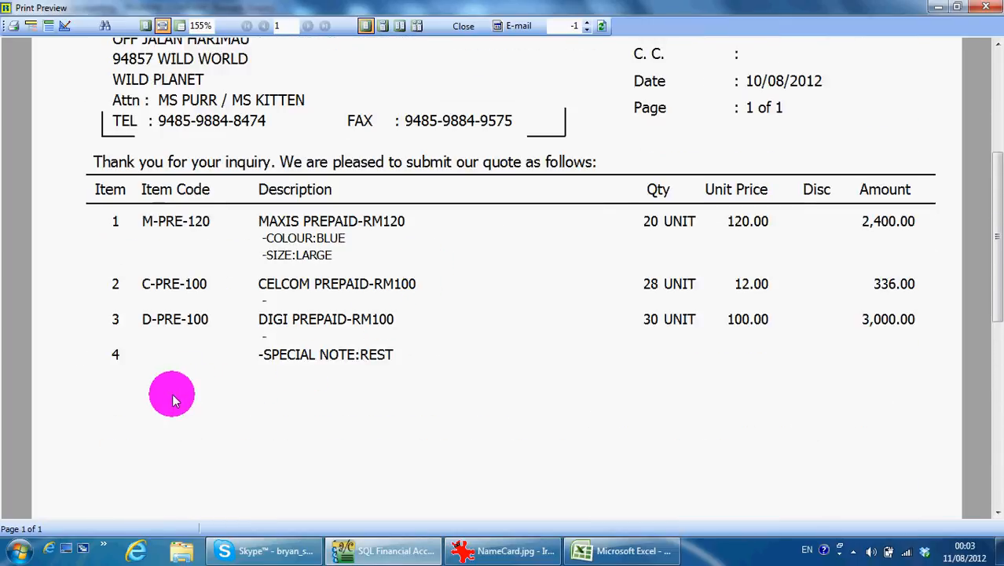
{"action": "mouse_move", "coordinate": [323, 266]}
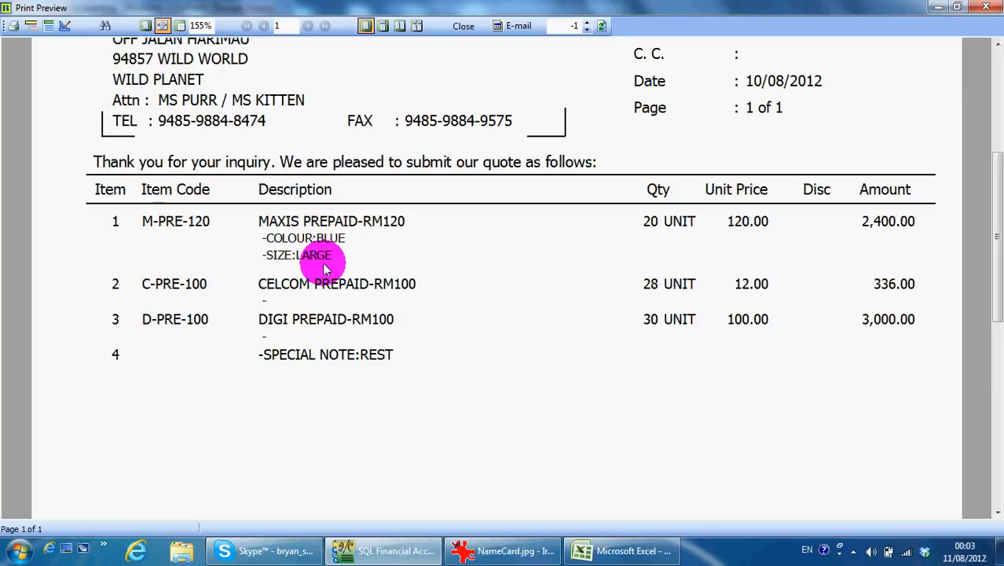
{"action": "scroll", "scroll_direction": "down", "scroll_amount": 3}
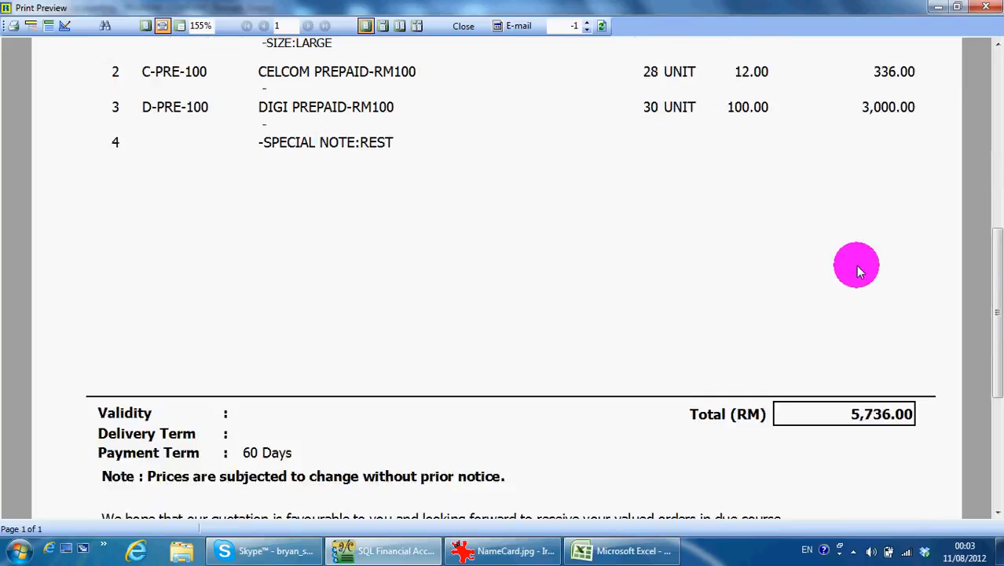
{"action": "scroll", "scroll_direction": "up", "scroll_amount": 3}
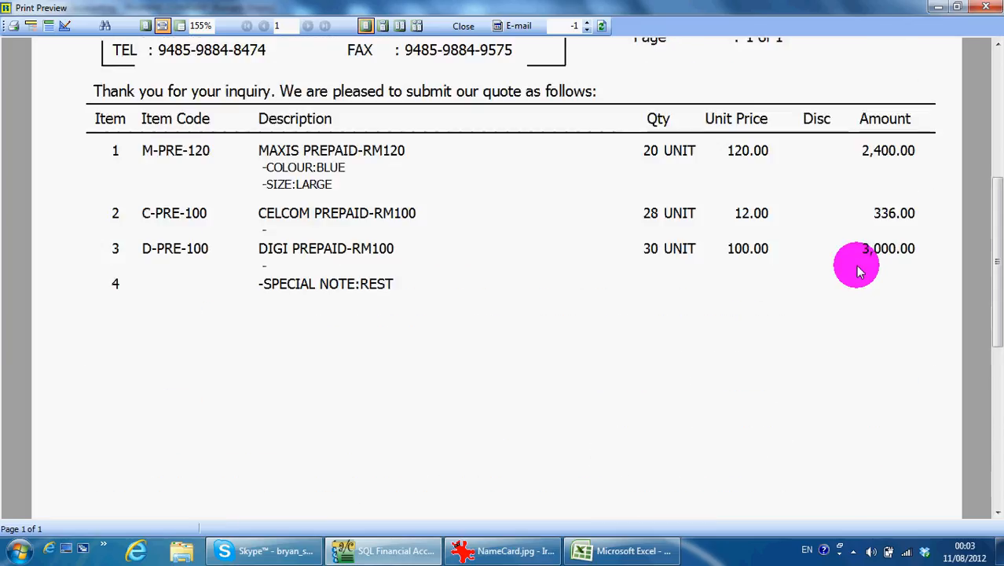
{"action": "left_click", "coordinate": [463, 26]}
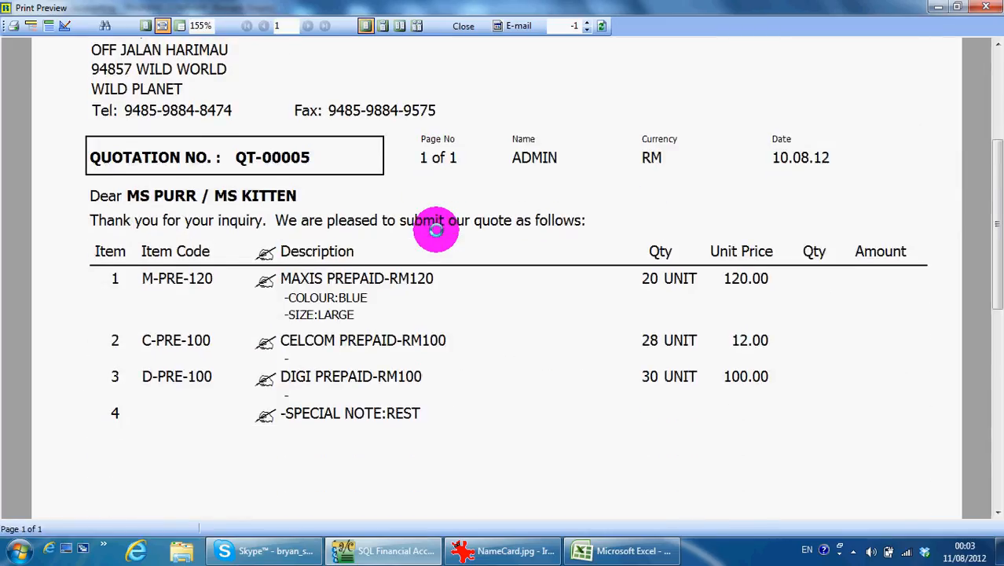
{"action": "scroll", "scroll_direction": "down", "scroll_amount": 3}
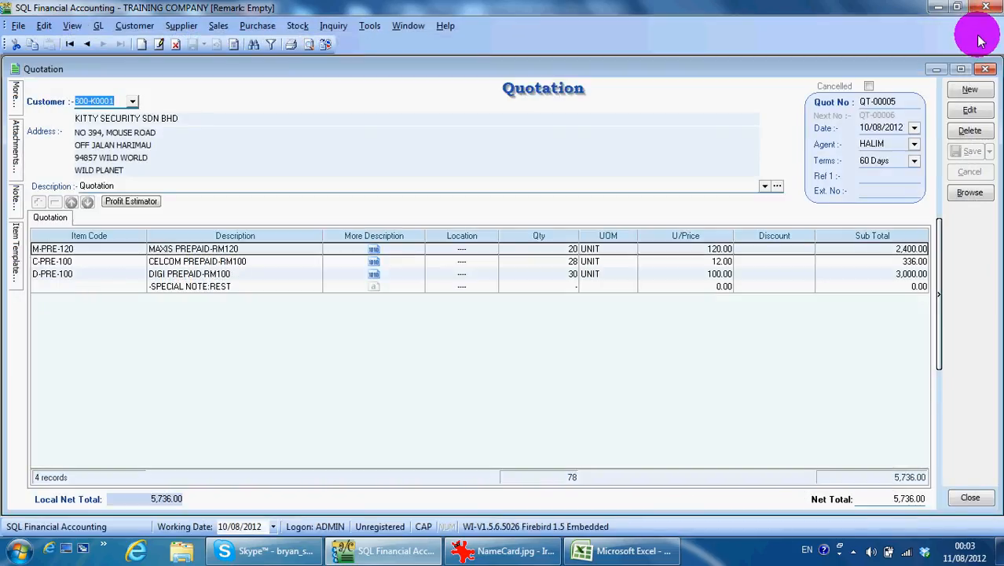
{"action": "mouse_move", "coordinate": [71, 110]}
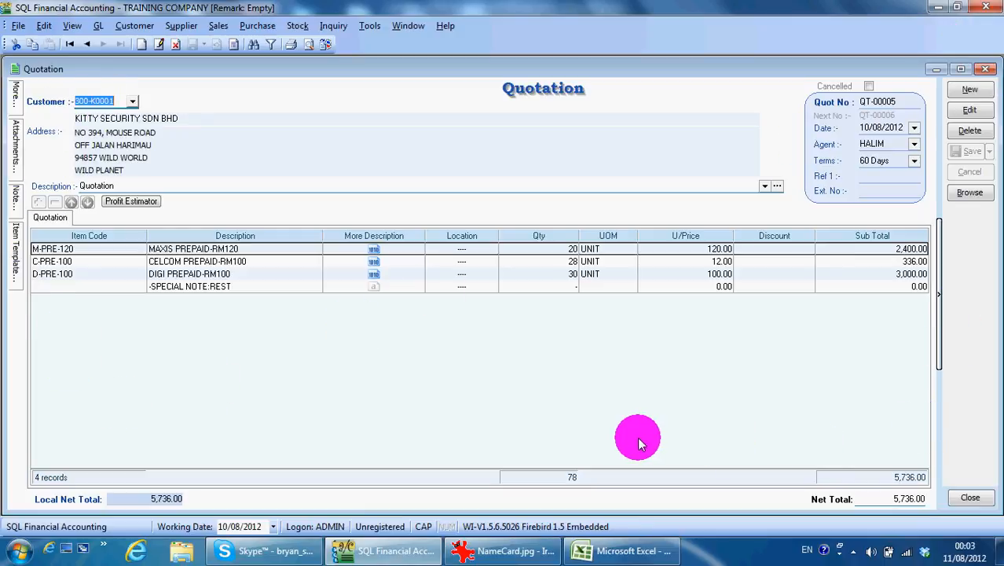
{"action": "mouse_move", "coordinate": [506, 120]}
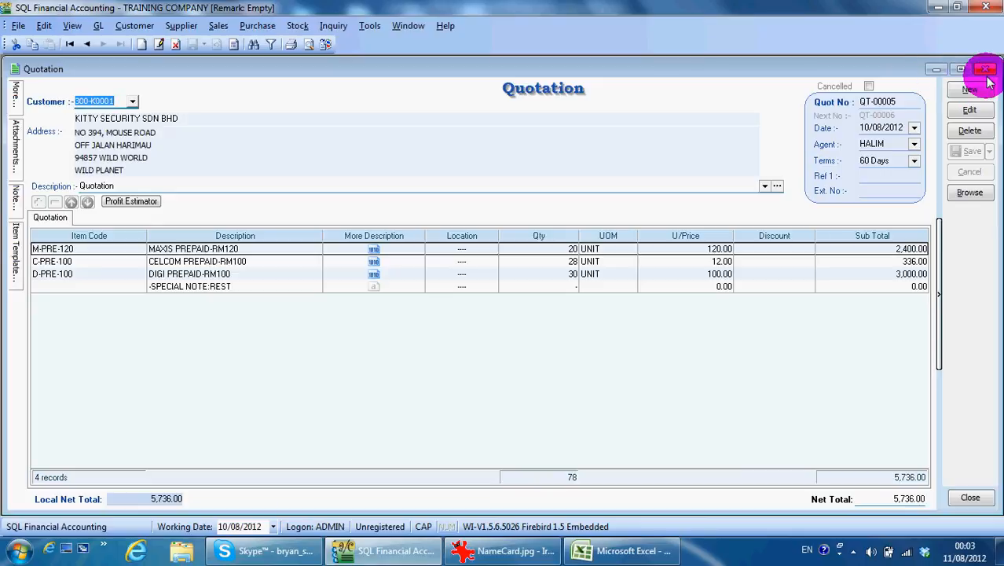
- Close the QT-00005 quotation window, returning to the Sales documents overview
{"action": "left_click", "coordinate": [987, 70]}
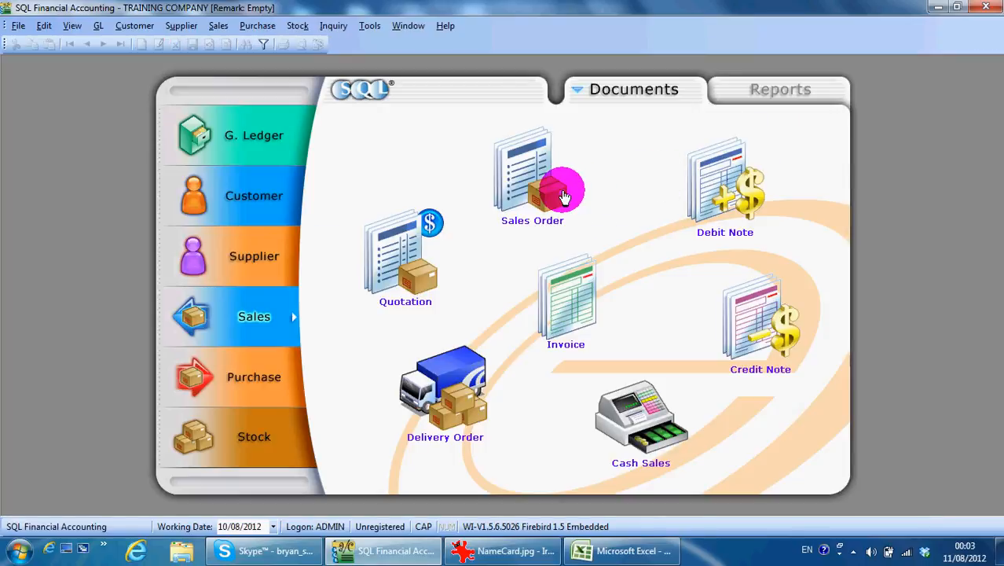